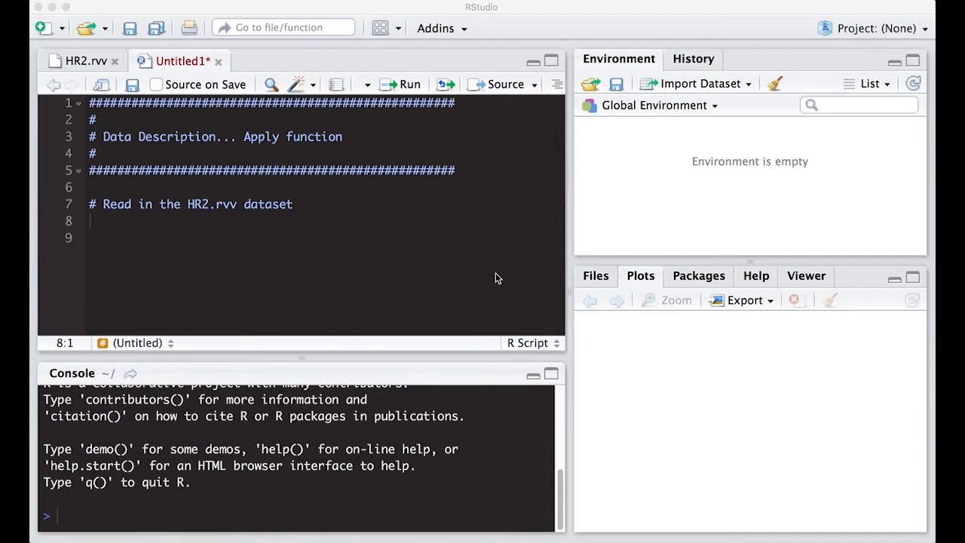
mouse_move(475, 259)
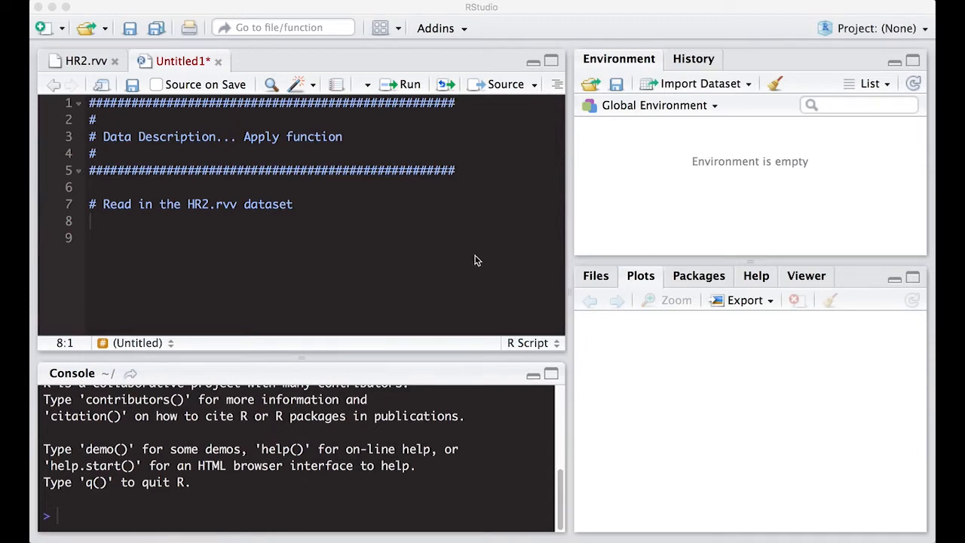
mouse_move(468, 263)
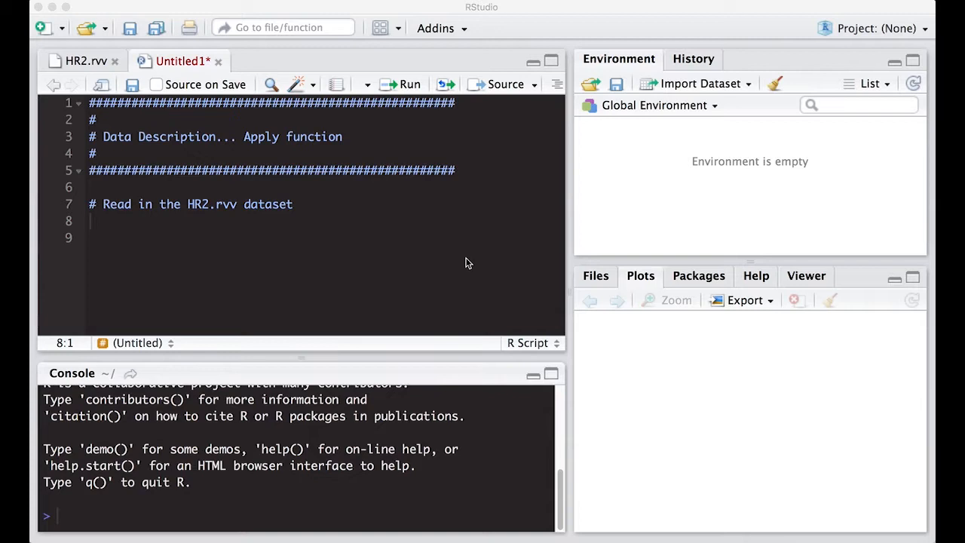
mouse_move(229, 15)
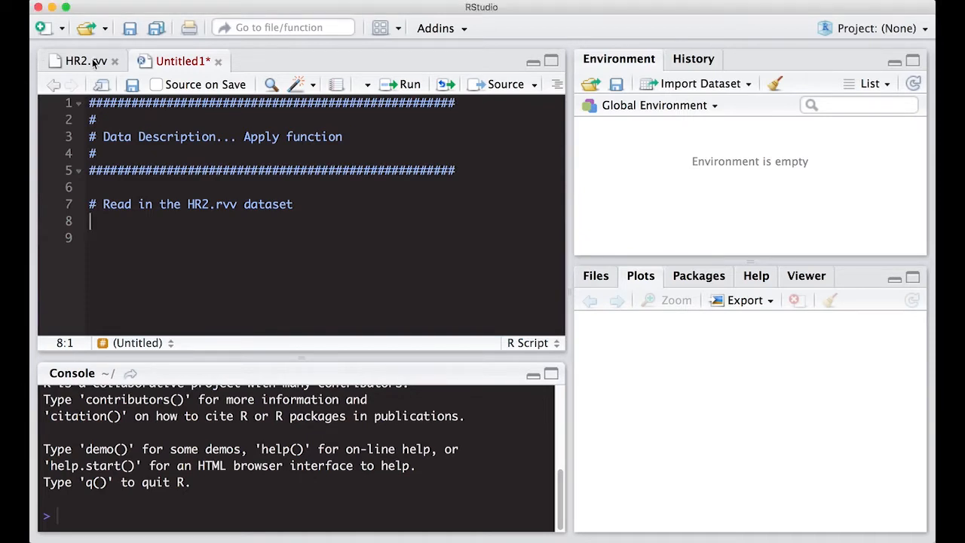
Inspect the raw contents of the HR2.rvv file, then return to the untitled script.
click(83, 60)
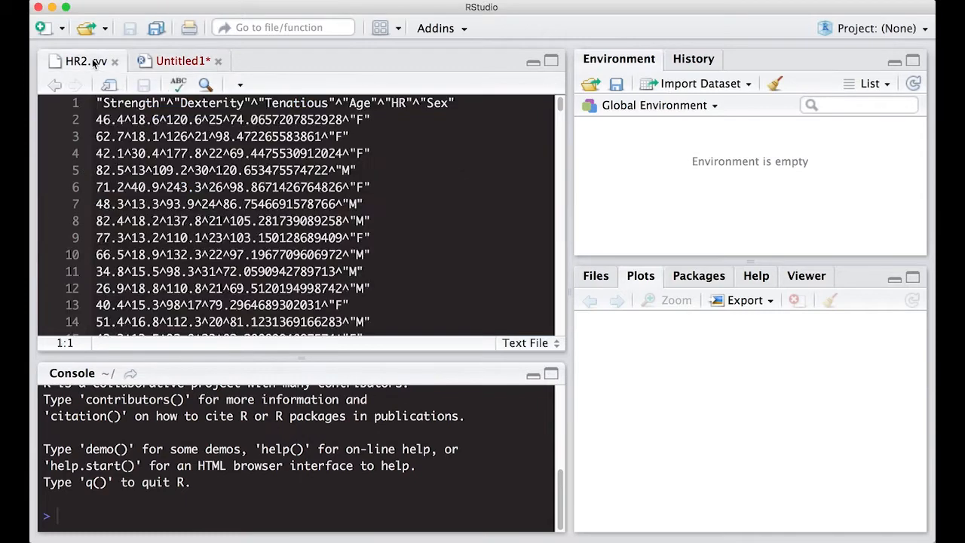
mouse_move(83, 60)
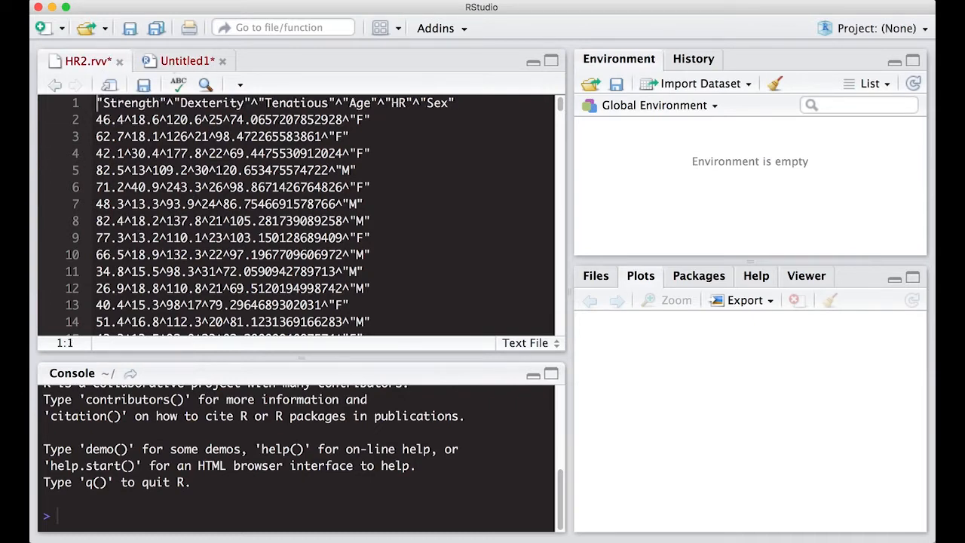
click(187, 60)
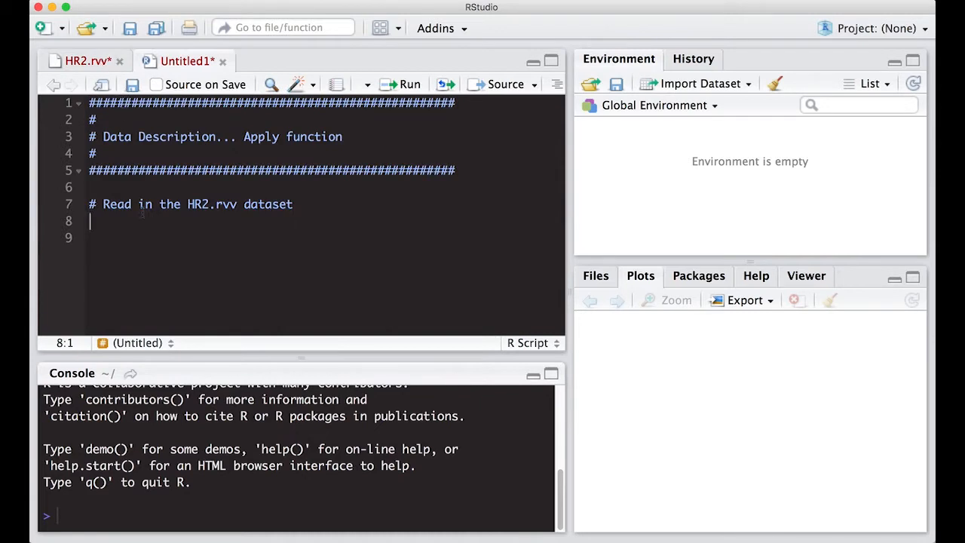
Write HR2 <- read.table("~/Desktop/HR2.rvv", header = TRUE, sep = "^").
text(data1 <-)
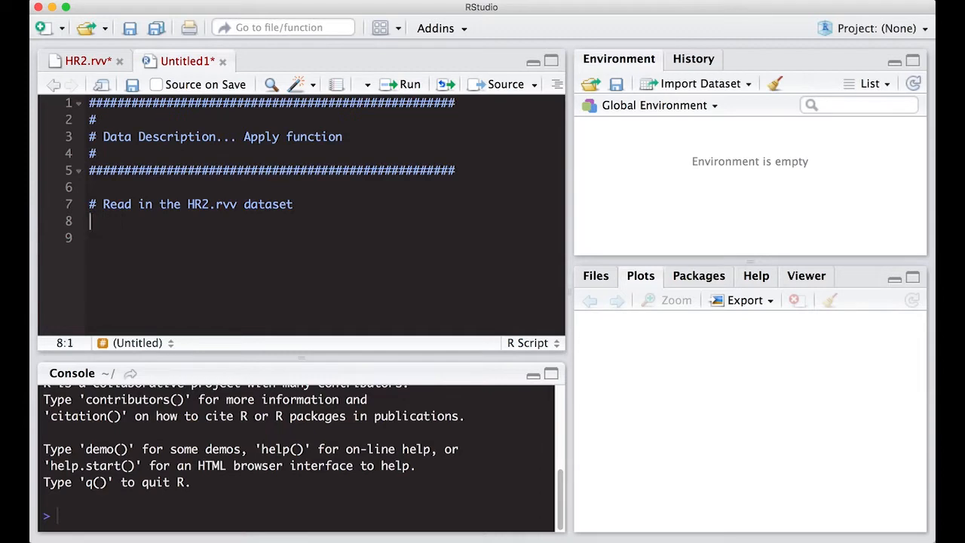
text(HR2)
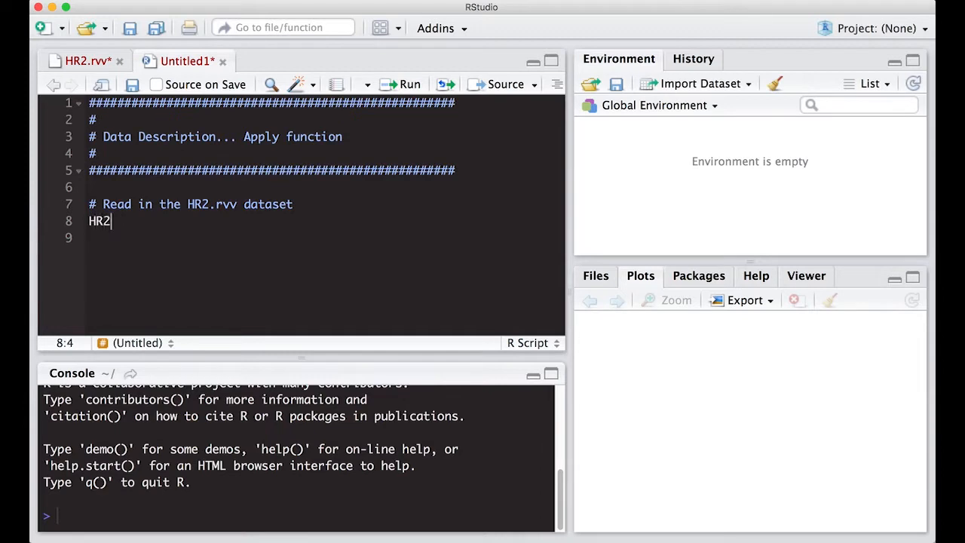
text(<-)
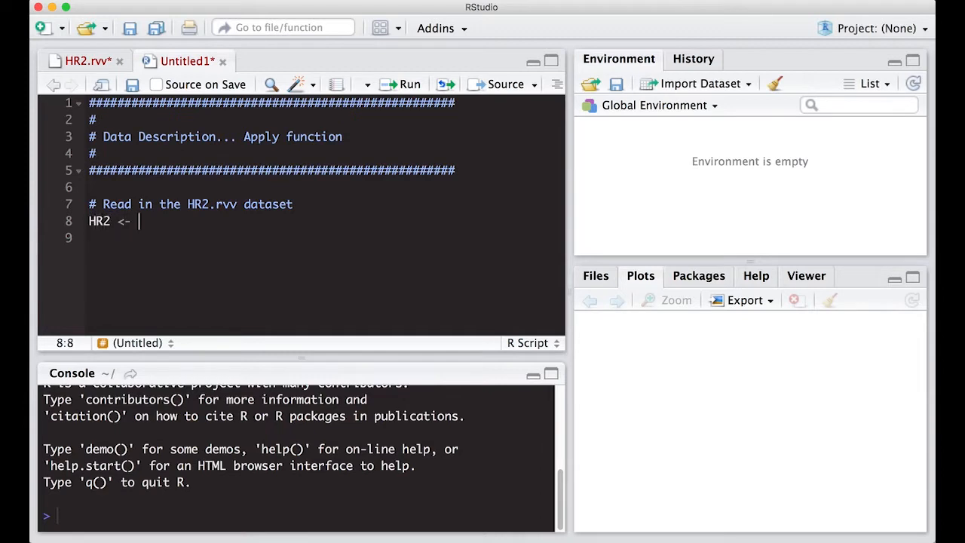
text(read.)
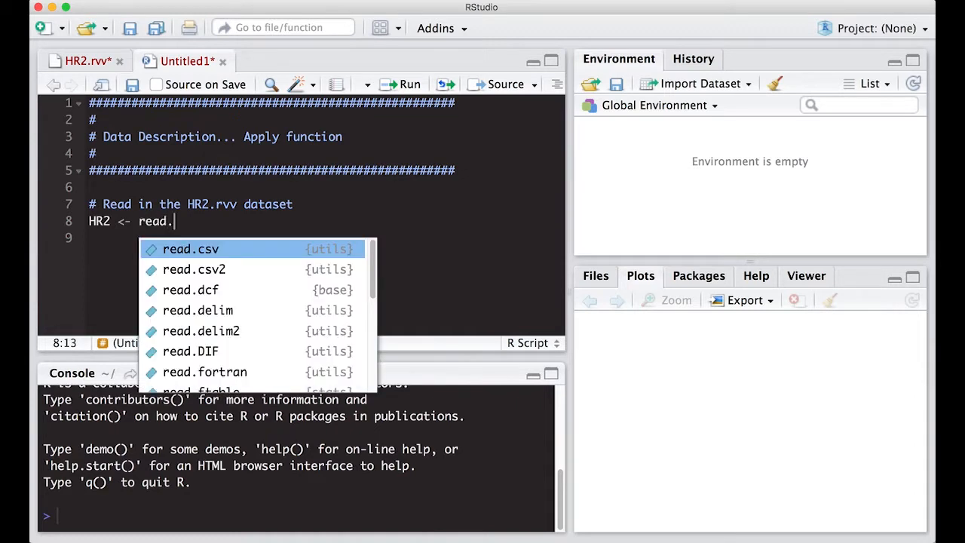
text(tab)
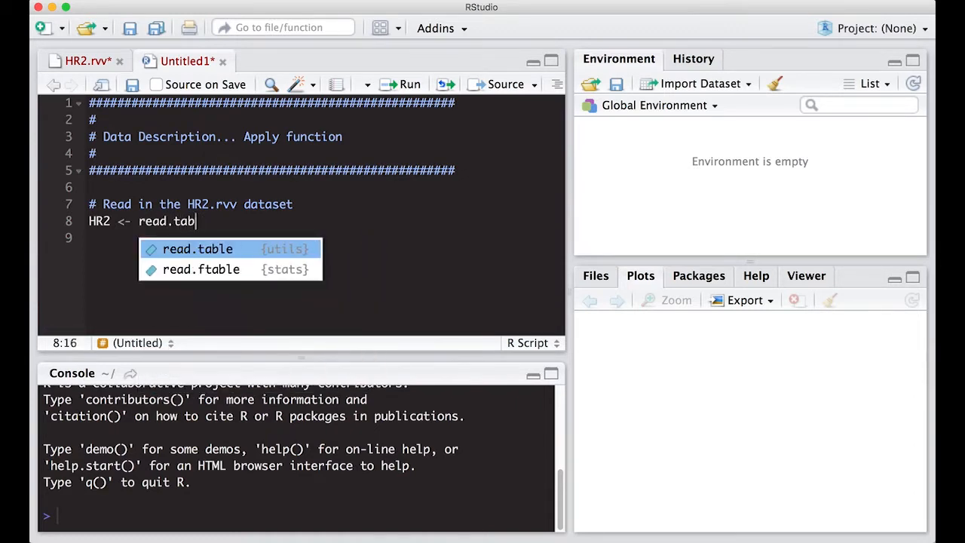
click(196, 248)
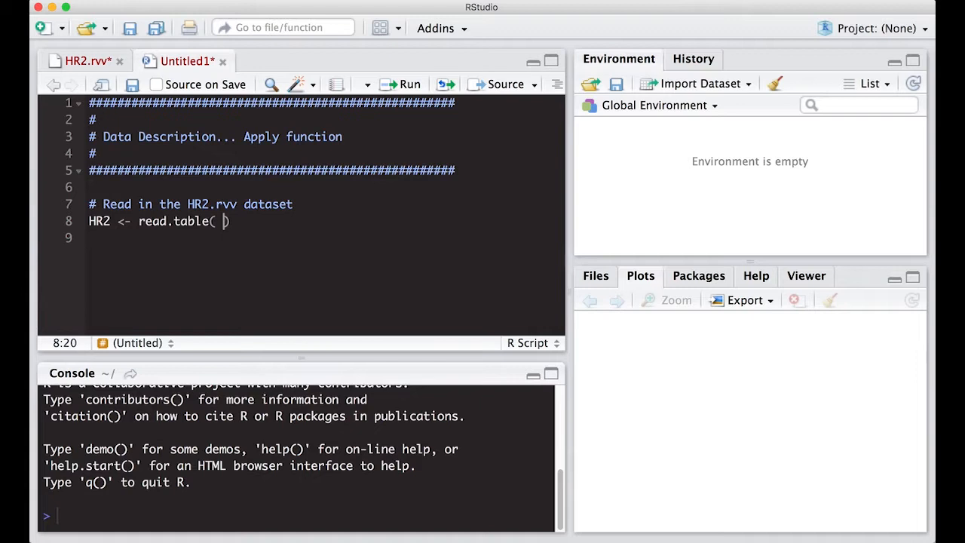
text(")
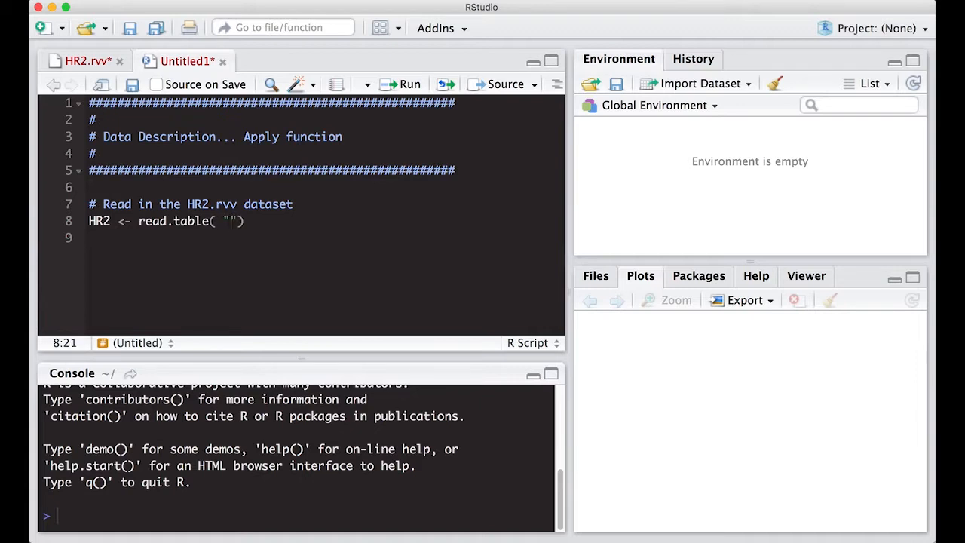
text(~/Des)
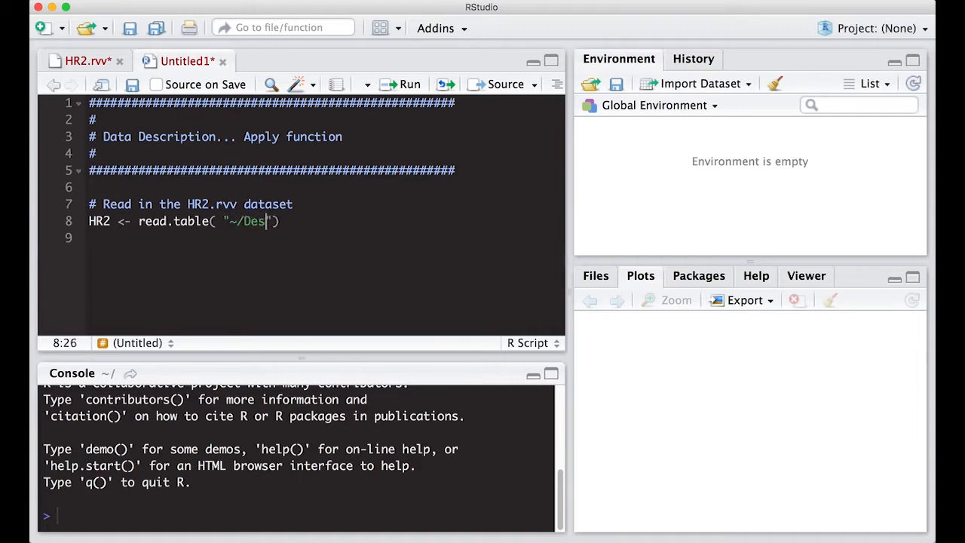
text(ktop)
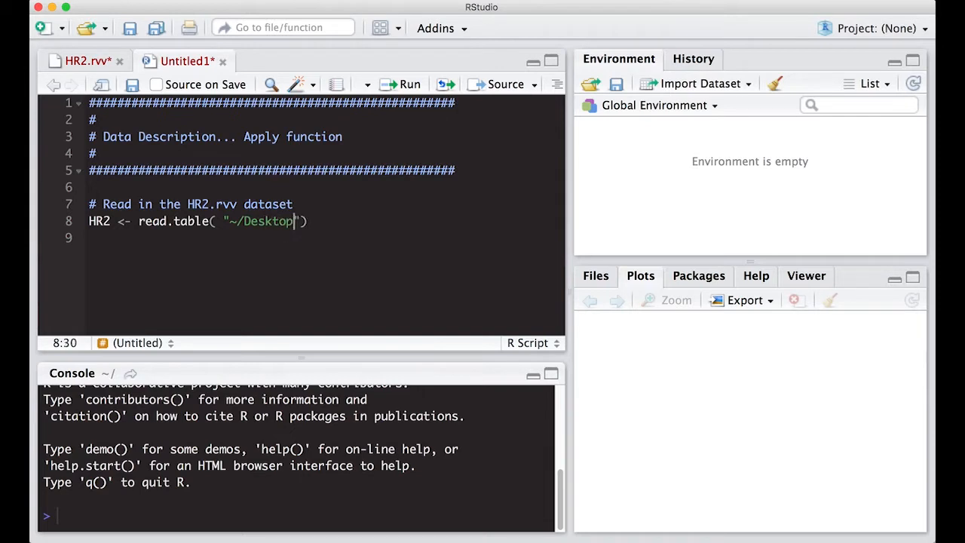
text(/)
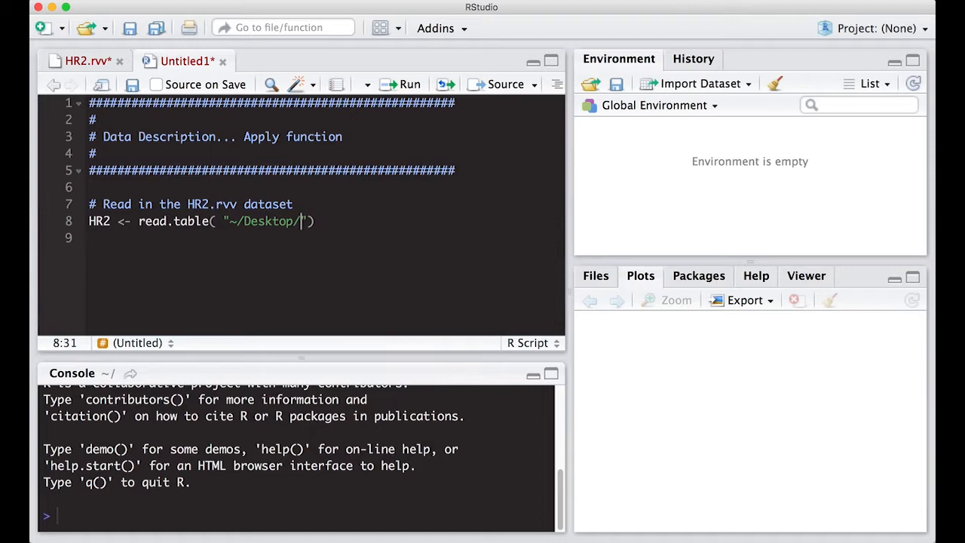
text(HR)
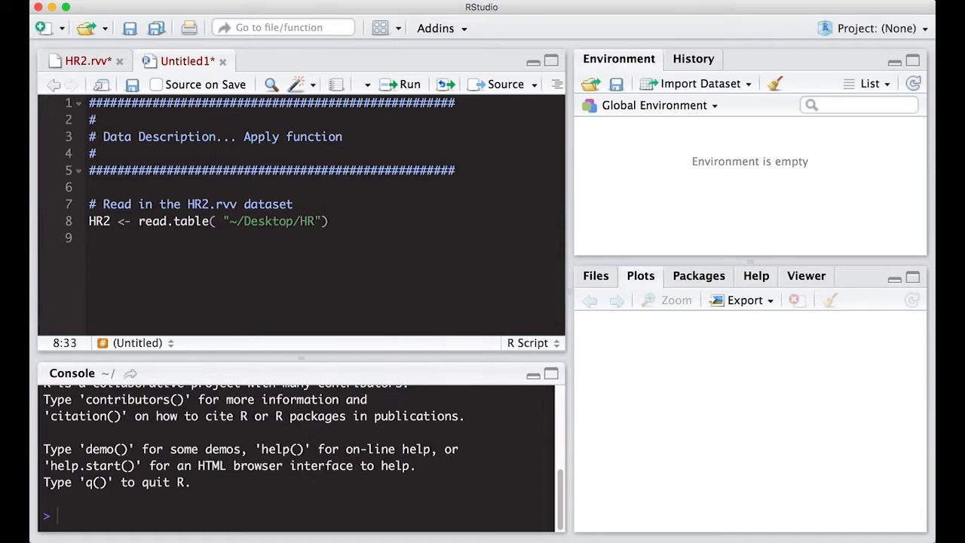
text(2.rvv)
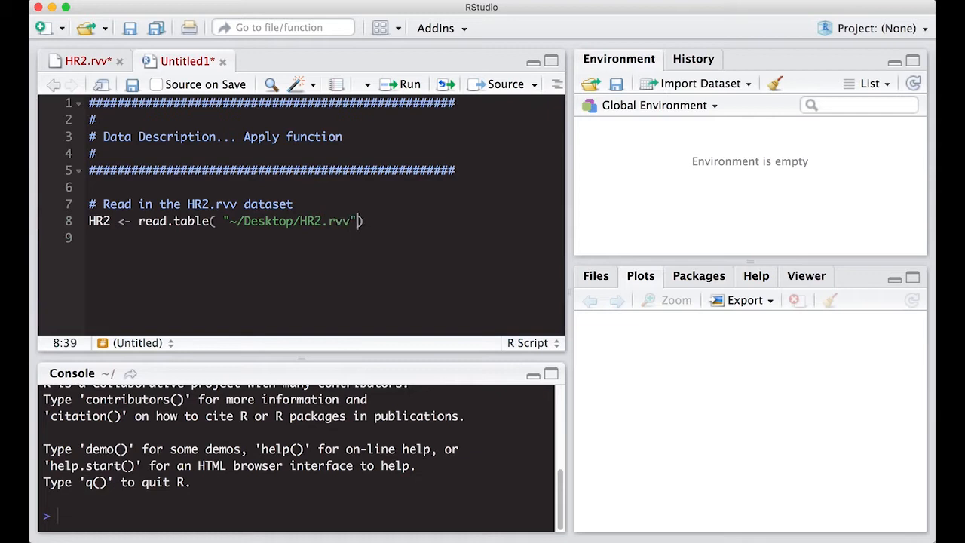
text(,)
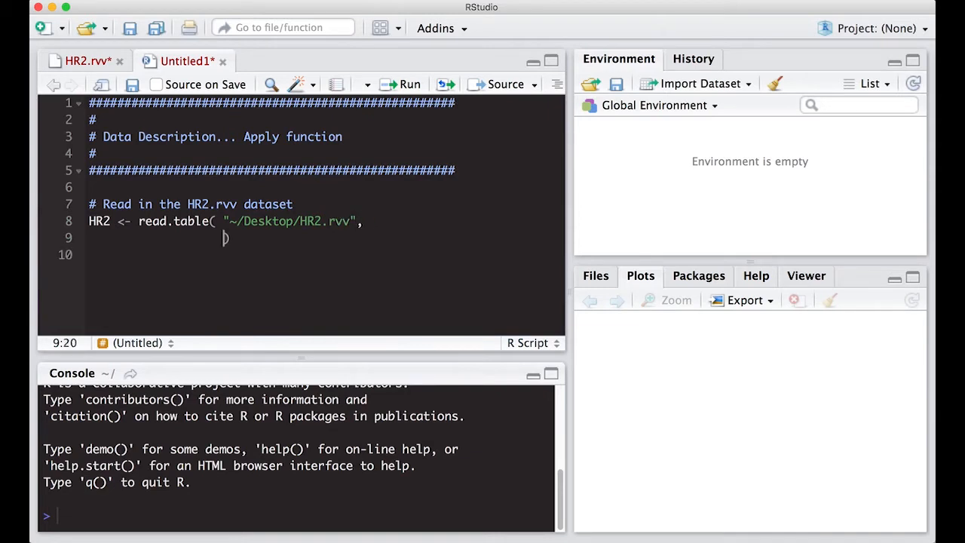
text(header = T)
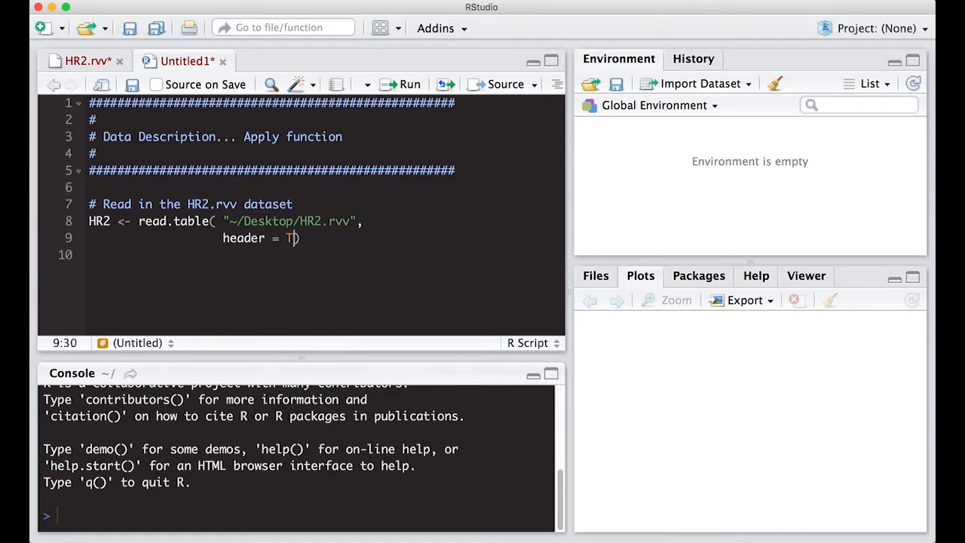
text(RUE,)
text(sep = ")
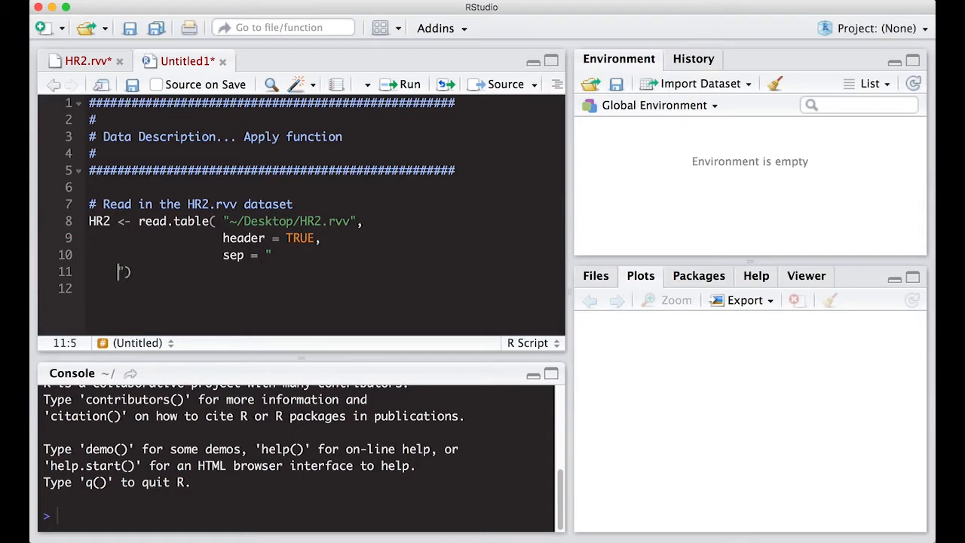
text(^"))
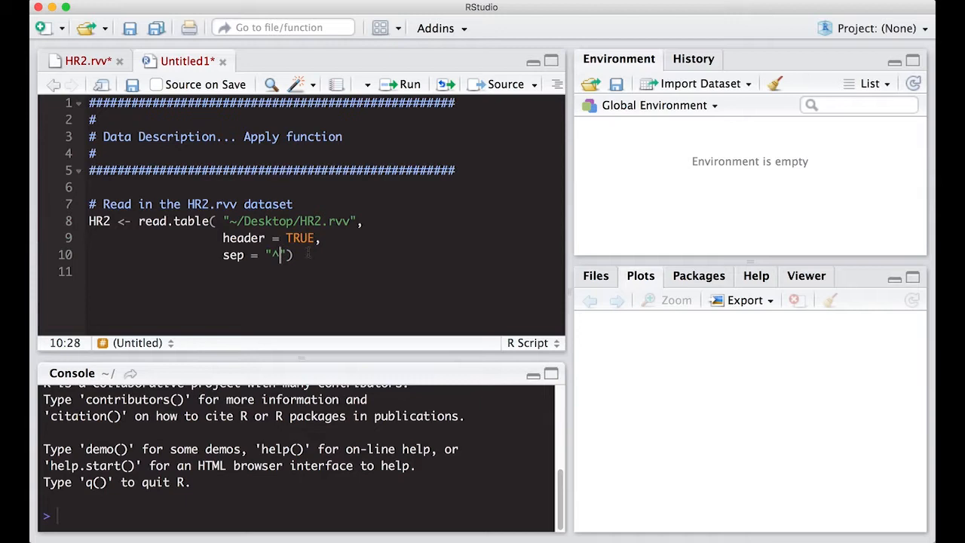
Add a head(HR2) line to preview the first rows of the data.
text(h)
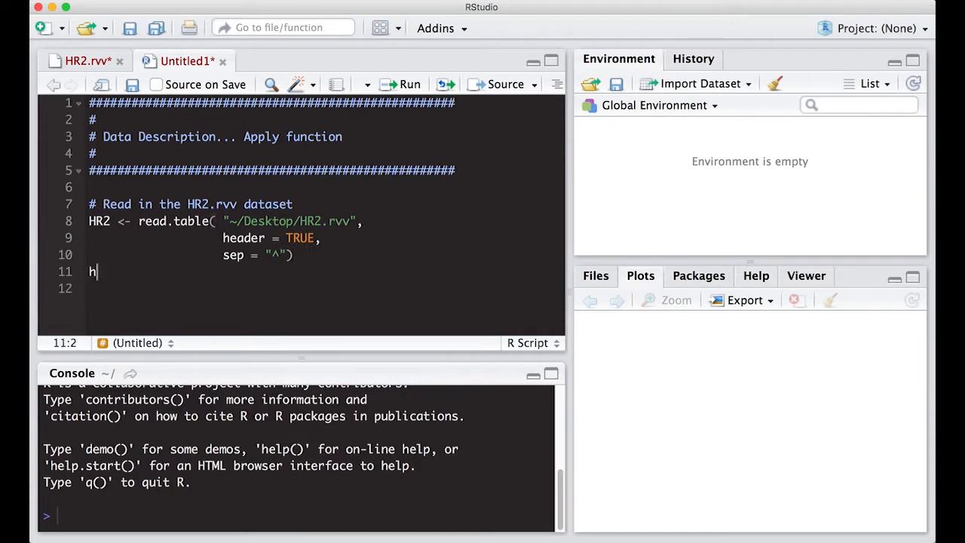
text(ead(H)
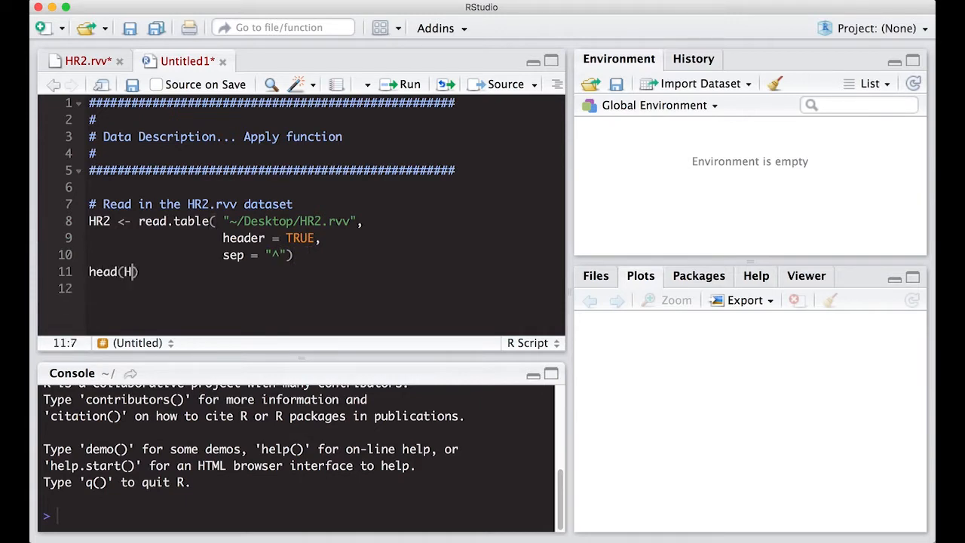
text(R2)
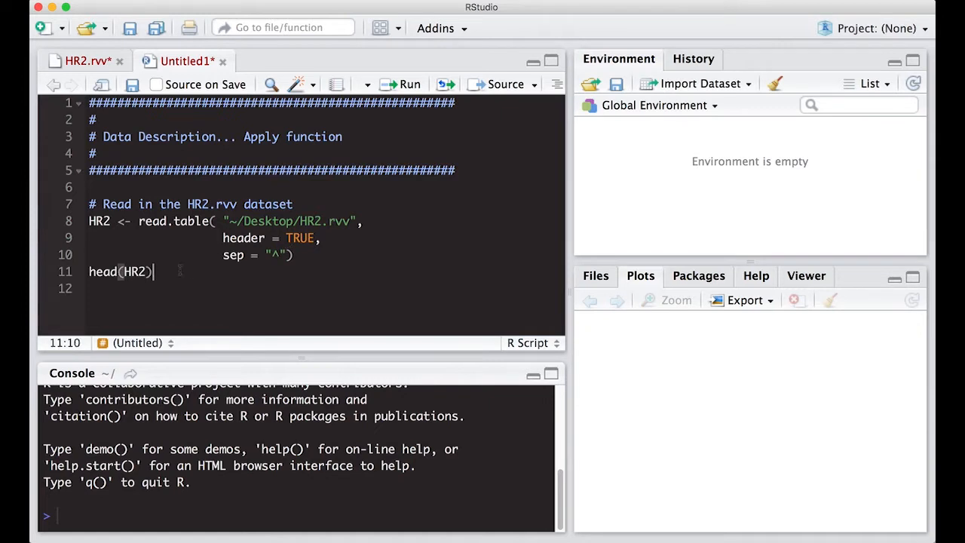
Run the read.table and head(HR2) lines, then start a new # comment line below.
click(410, 84)
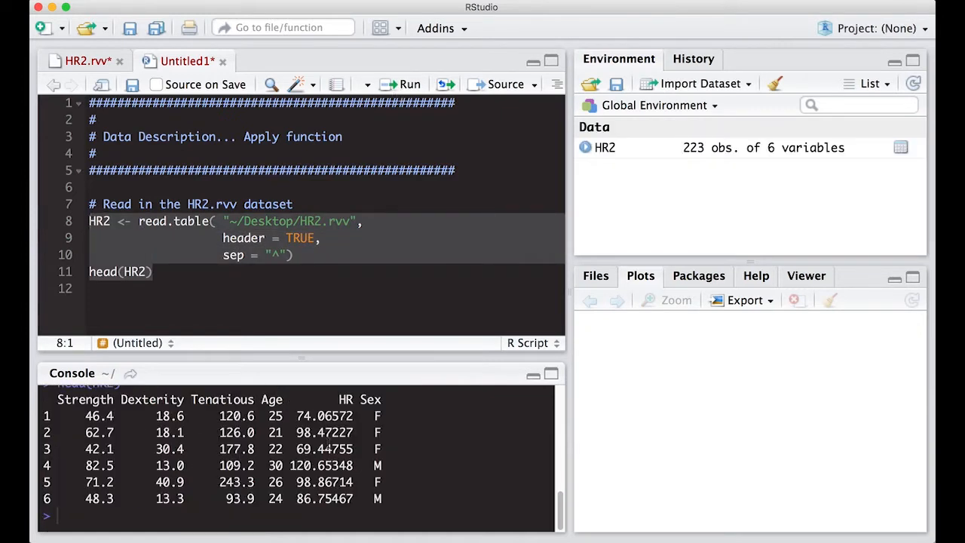
click(136, 289)
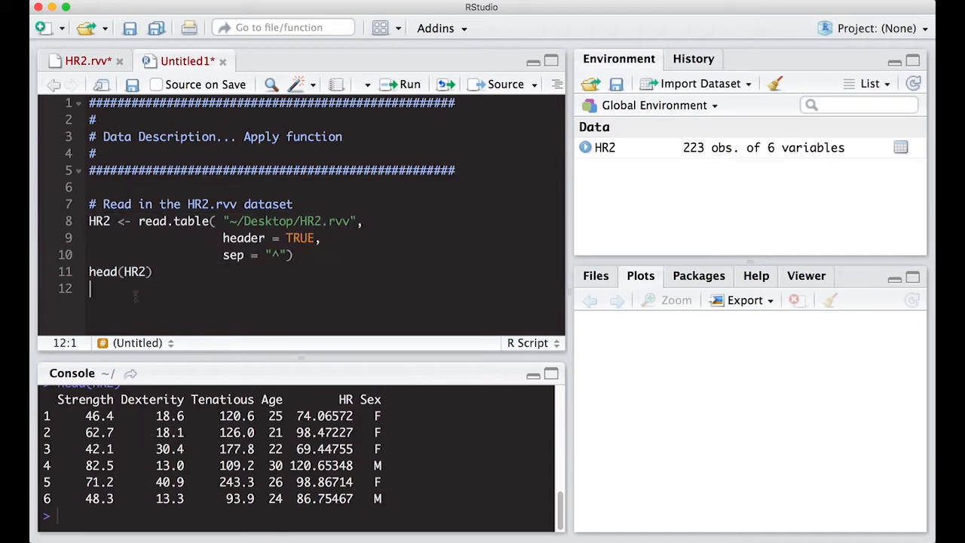
key(Return)
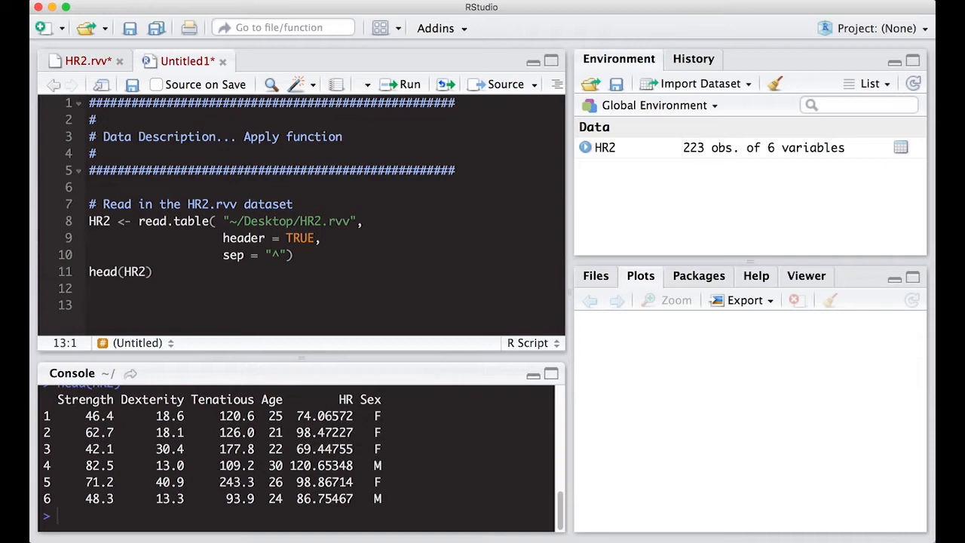
text(# Lear)
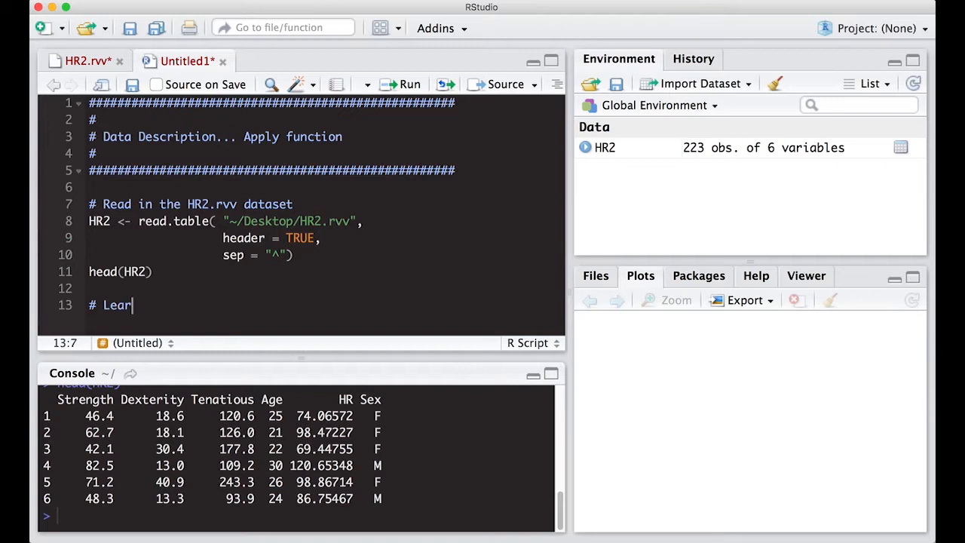
Finish the comment '# Learn about the apply function'.
text(n about the apply function)
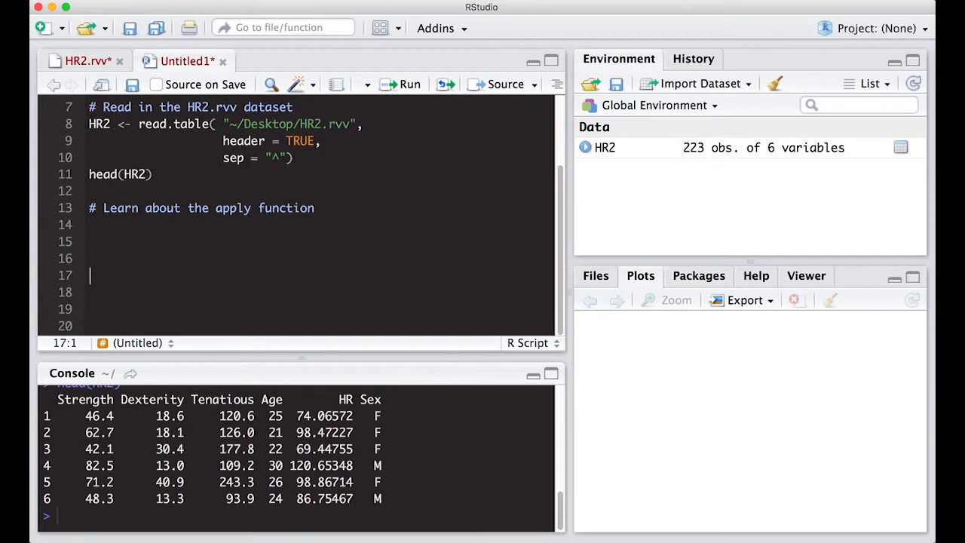
click(90, 225)
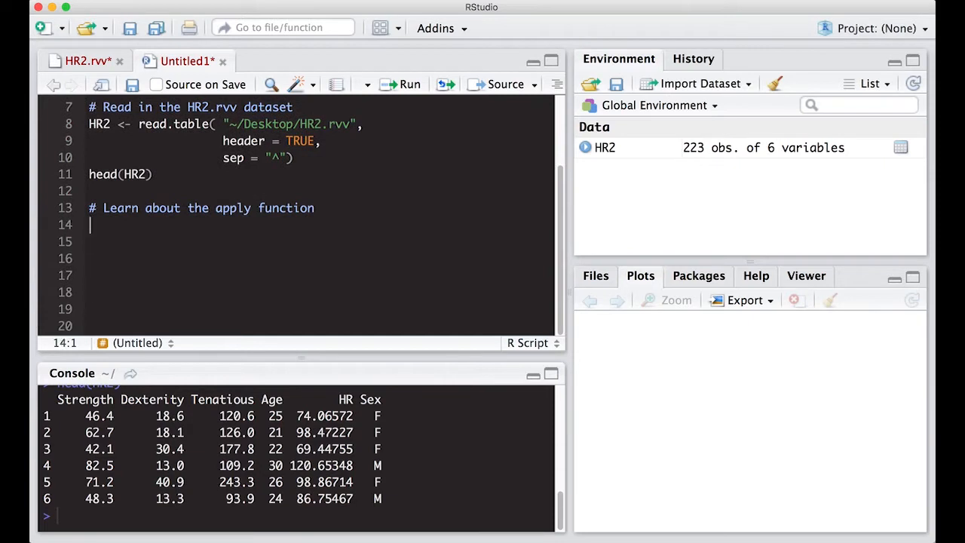
Write apply(HR2, 2, mean) and insert a blank line above it.
text(apply()
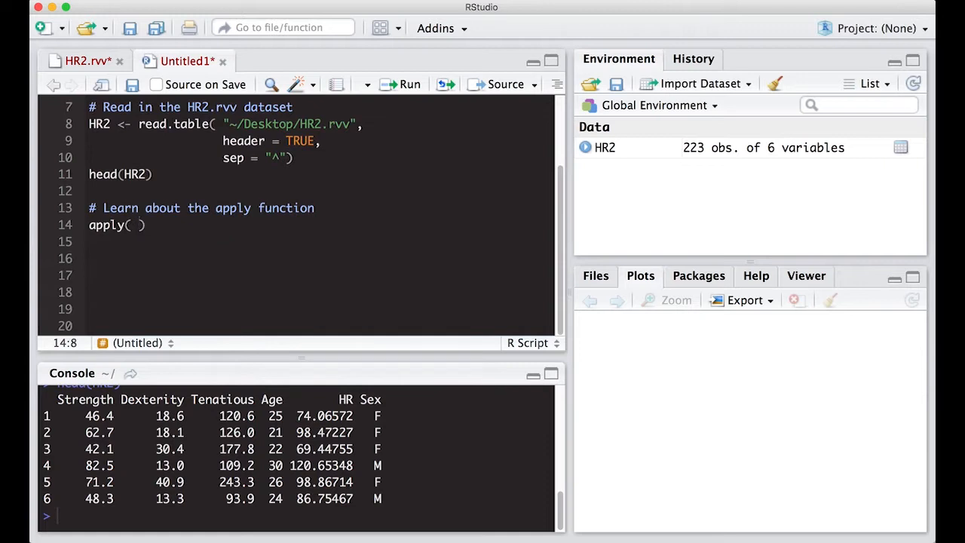
text(HR2)
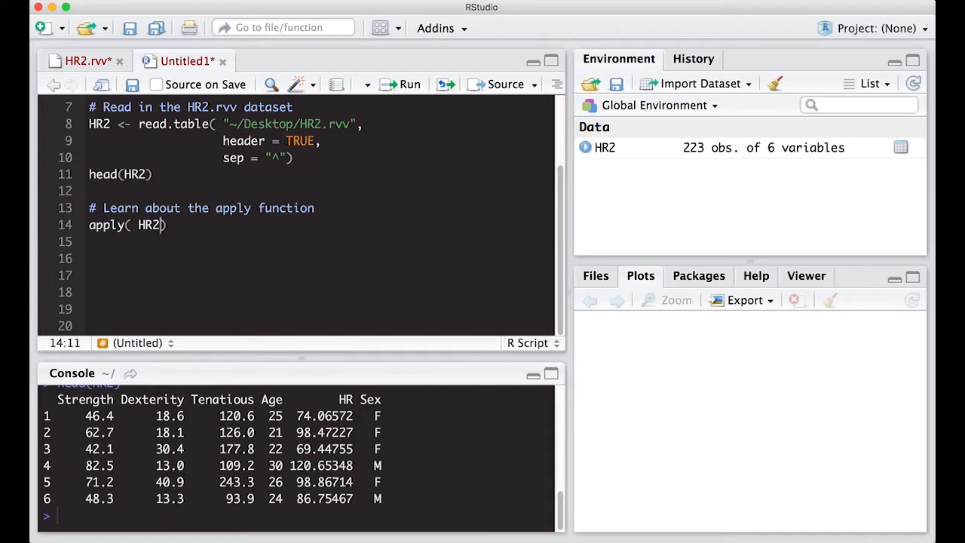
text(", ")
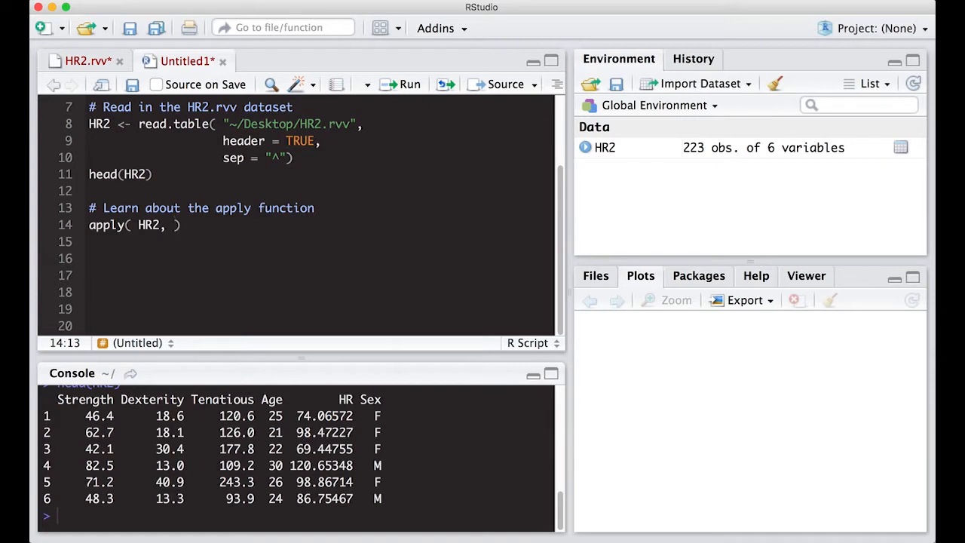
text(2)
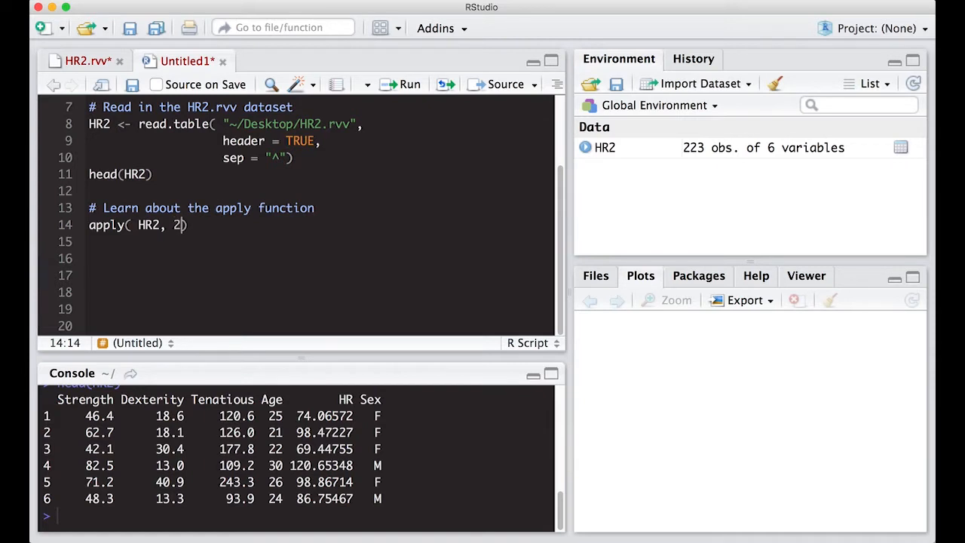
text(,)
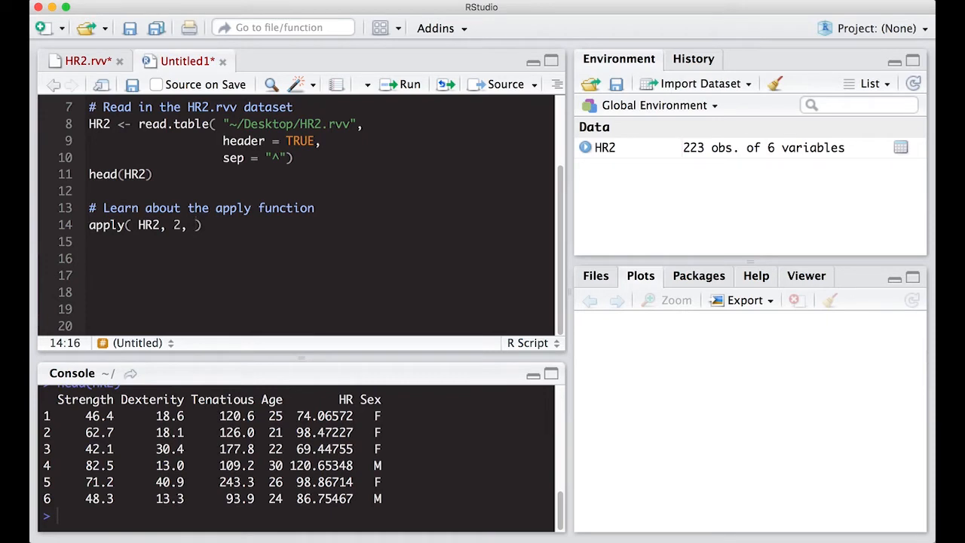
text(mean)
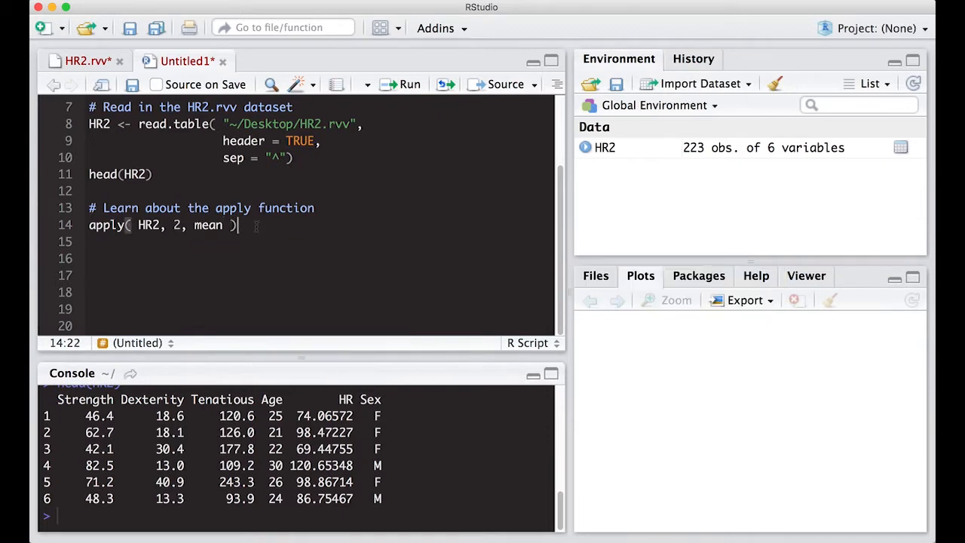
key(Enter)
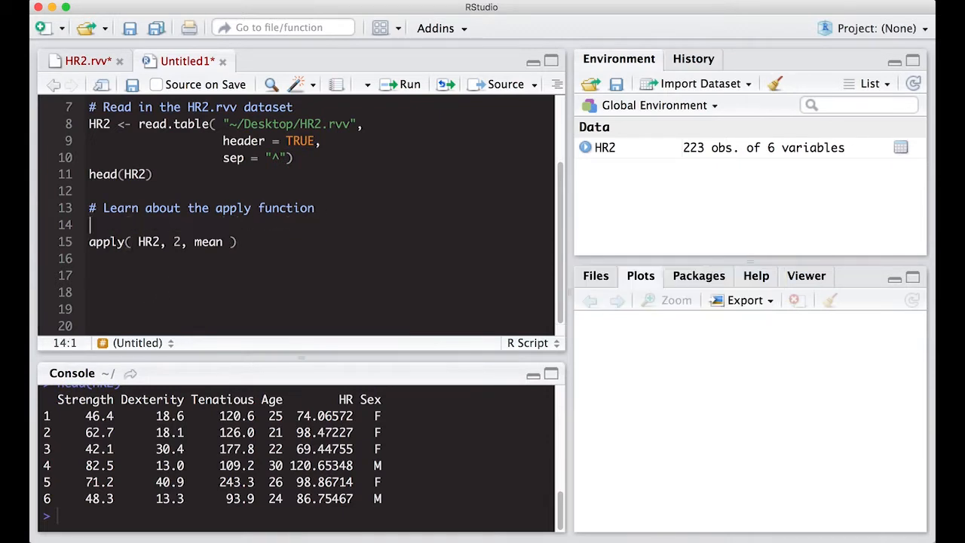
Add comments '# For the second argument', '# 1 = rows', '# 2 = columns' above the apply call.
text(# For the second)
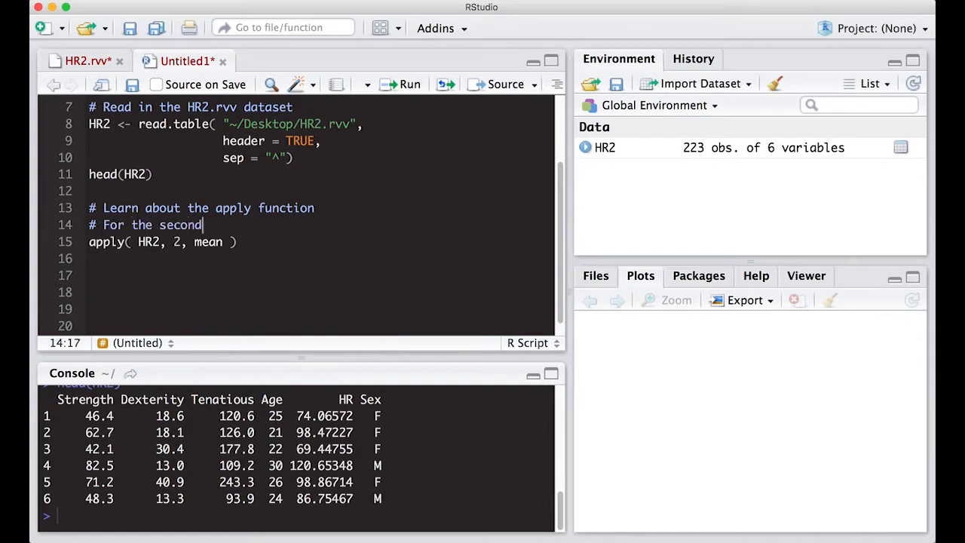
text(argument)
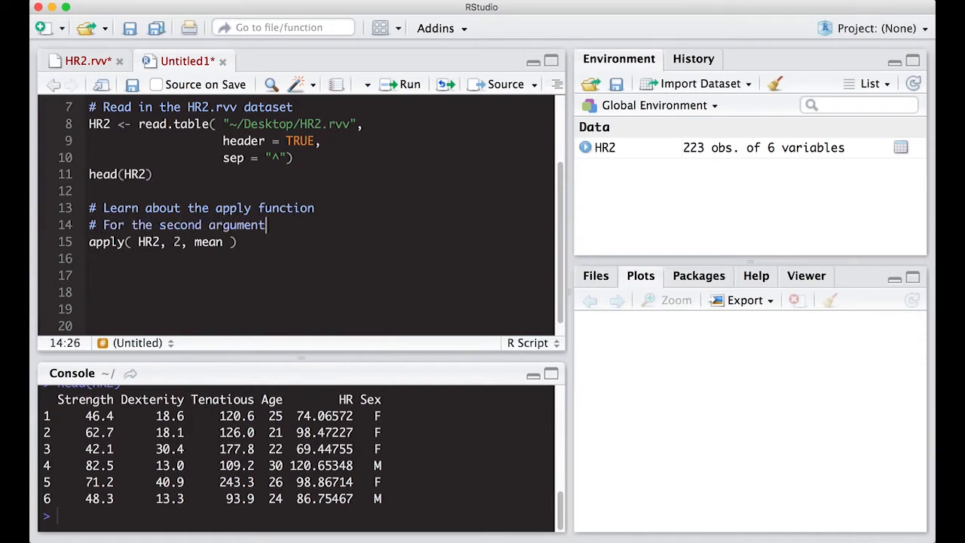
text(# 1)
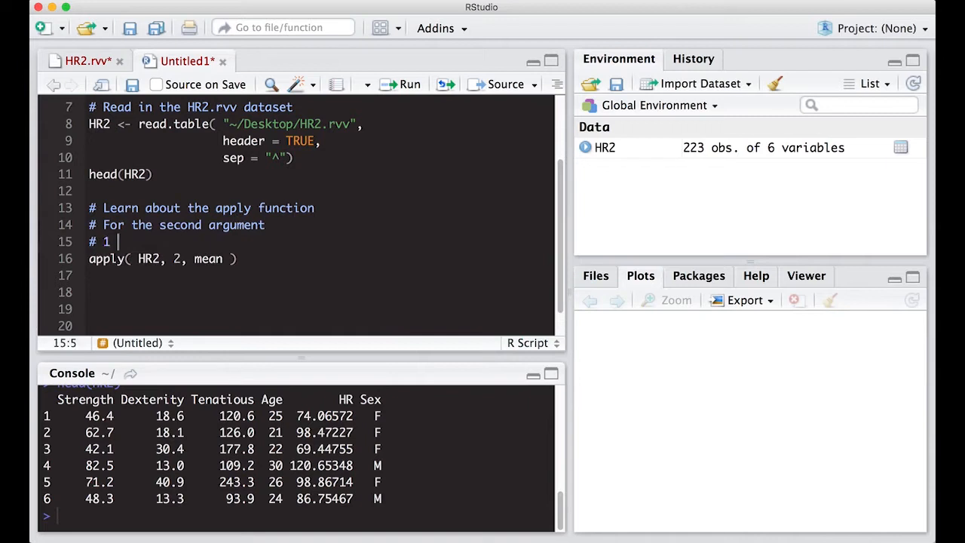
text(= rows)
text(# 2 =)
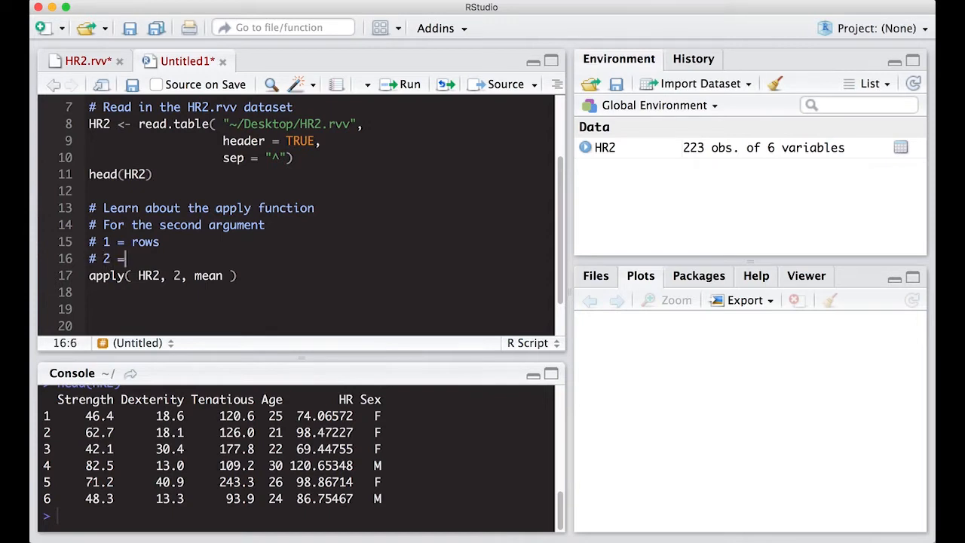
text(columns)
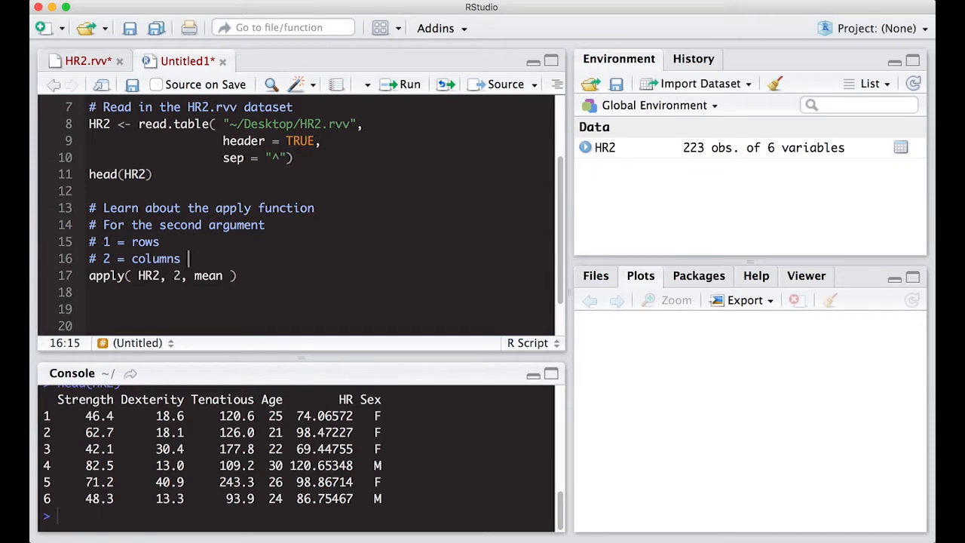
Change the call to apply(HR2[, 1:5], 2, mean) and run it to get column means.
triple_click(163, 274)
text([)
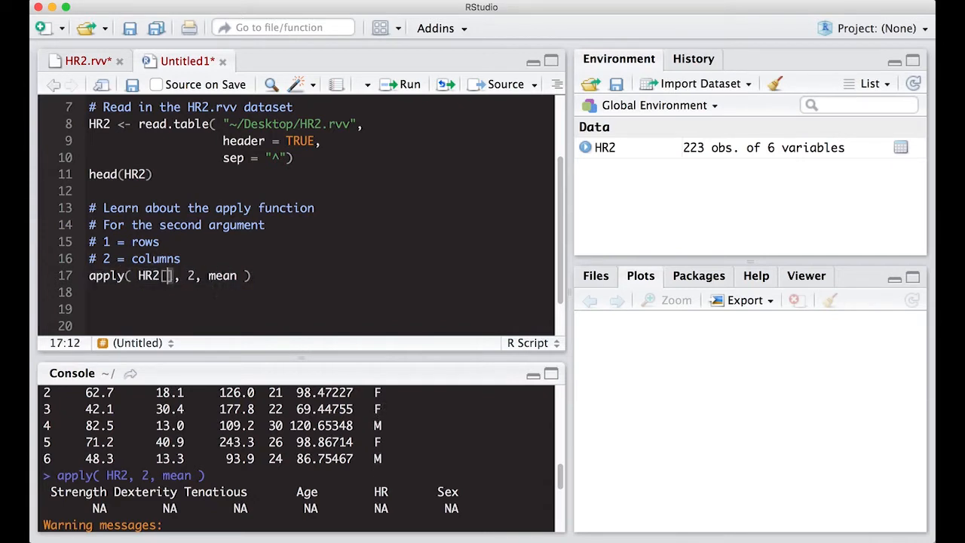
text(,)
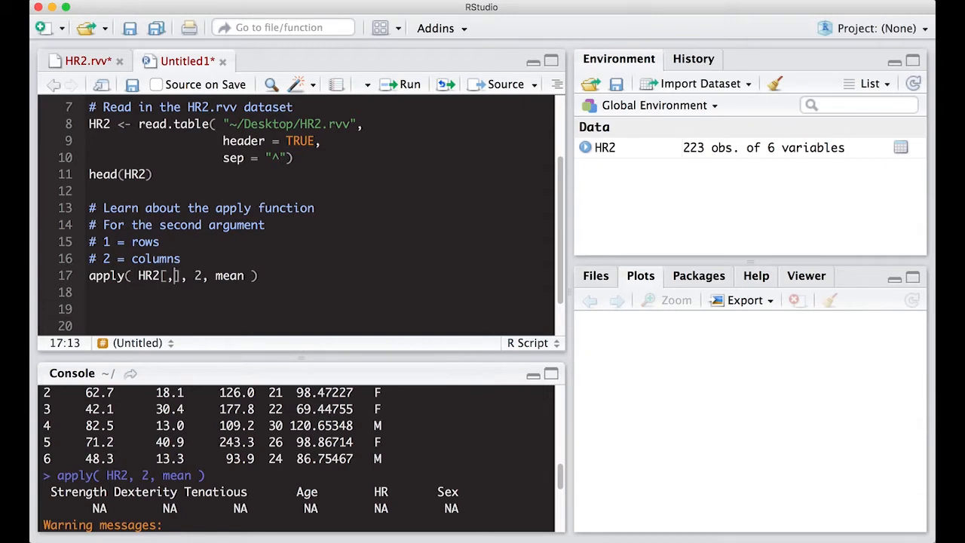
scroll(down, 3)
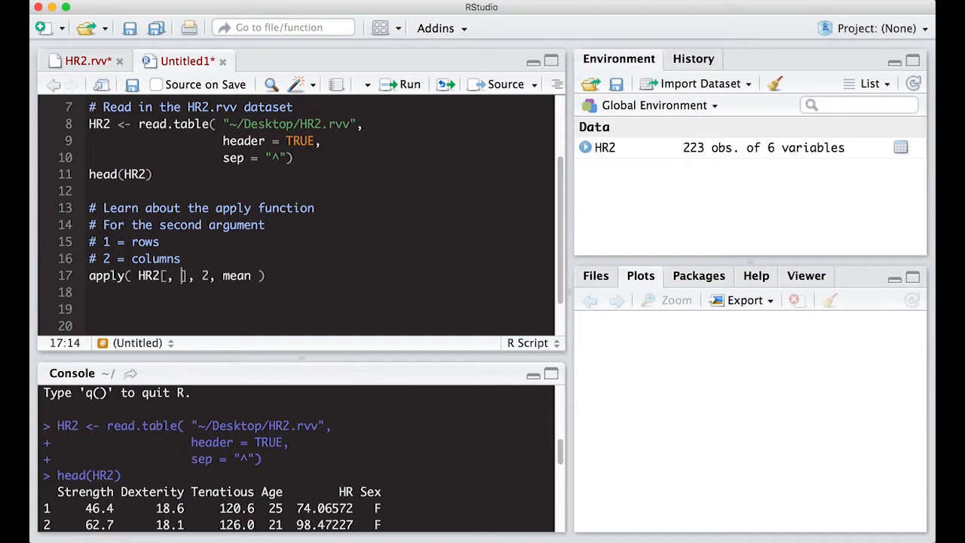
text(1:5)
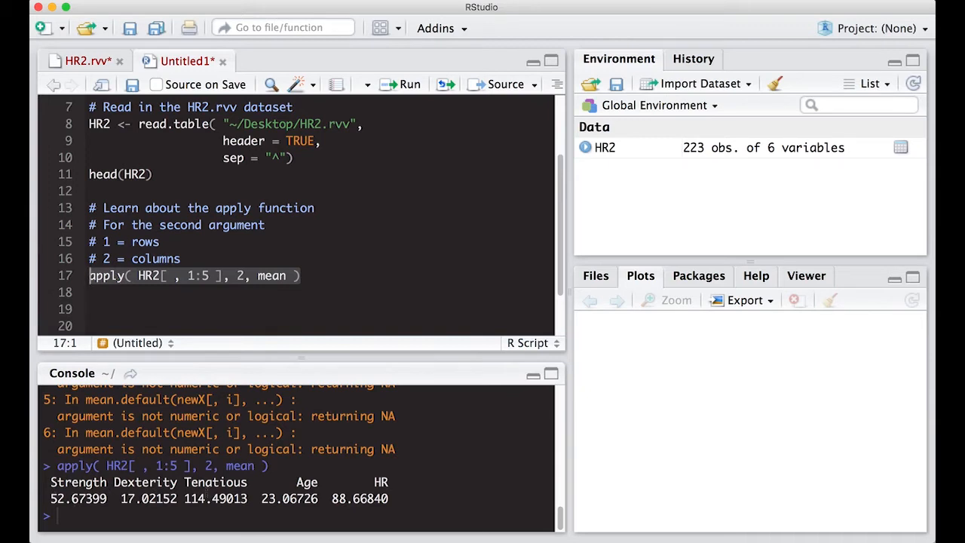
mouse_move(130, 503)
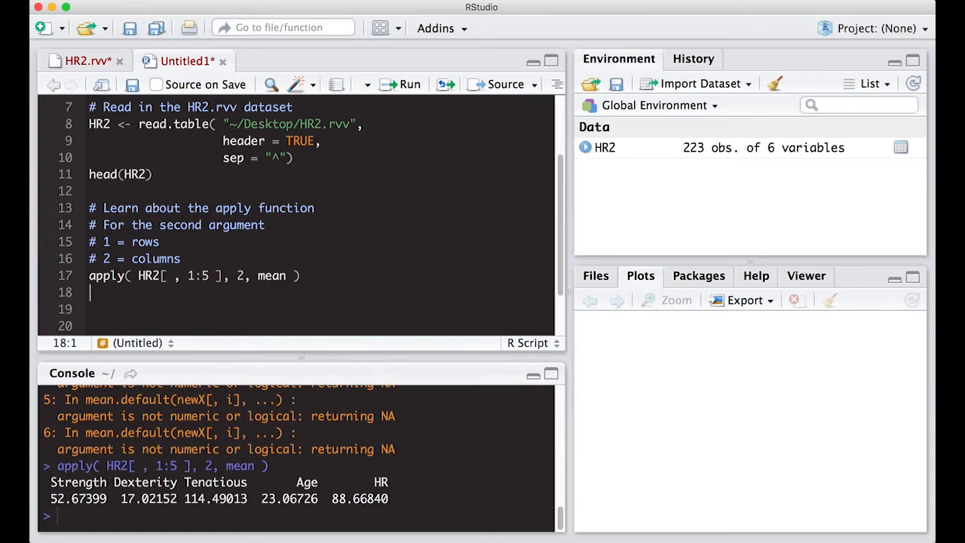
Write and run apply(HR2[, 1:5], 2, sd) to get the standard deviations.
text(apply)
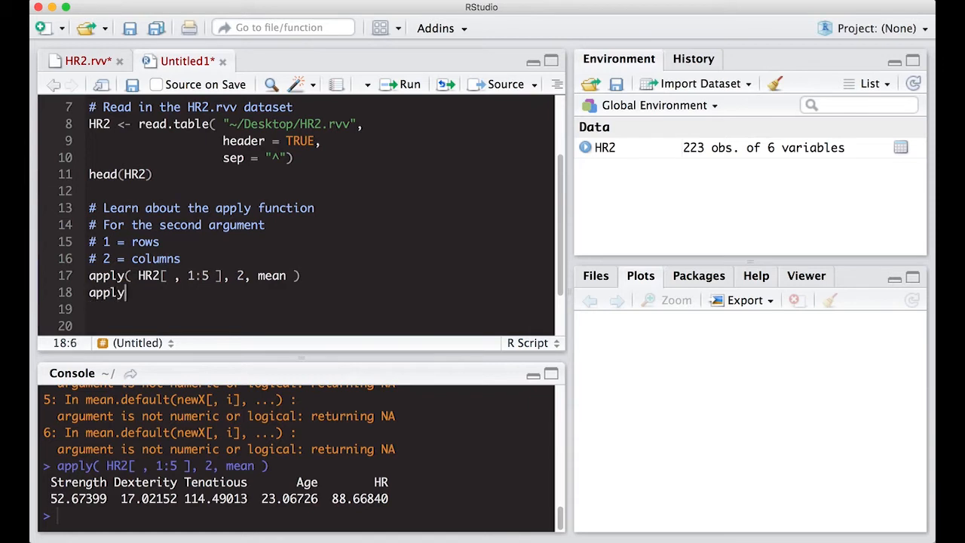
text(( H)
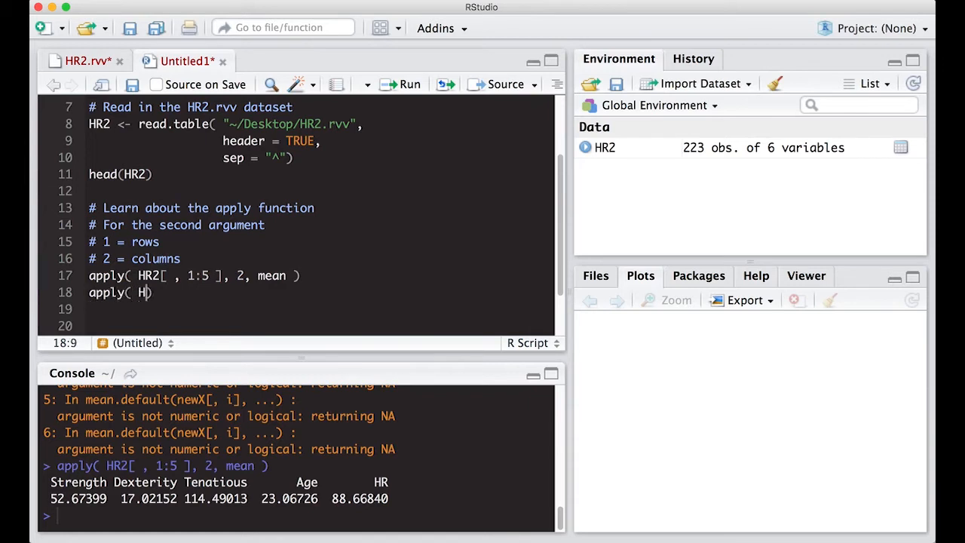
text(R2[ , 1)
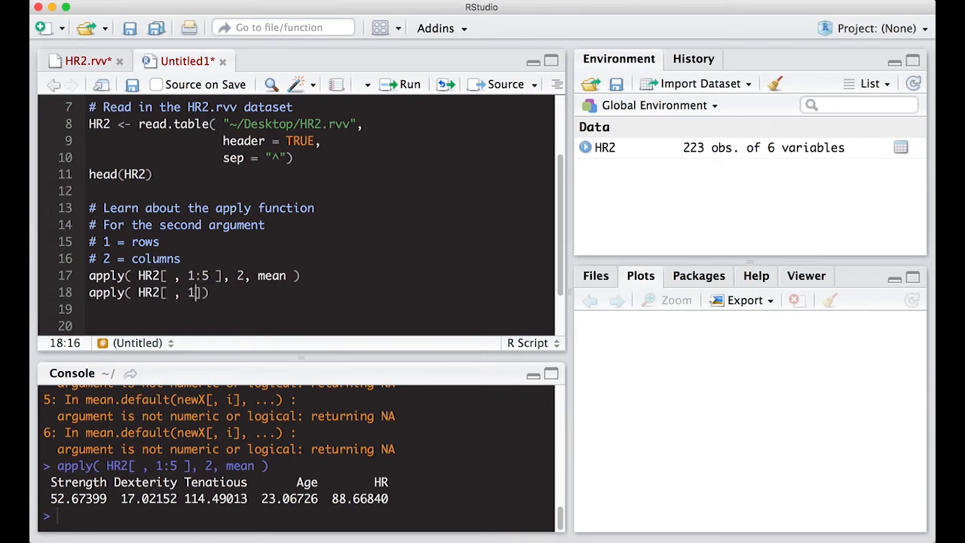
text(:5,)
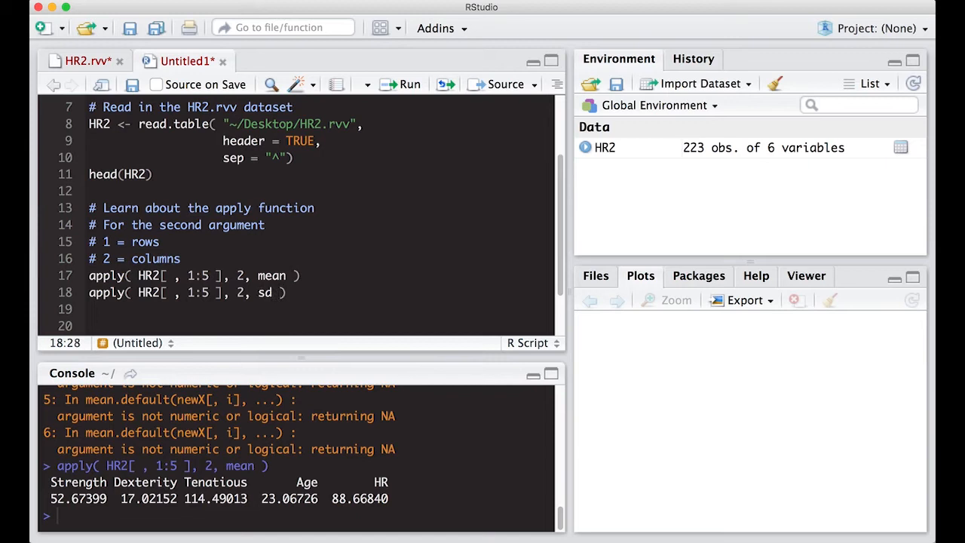
click(401, 85)
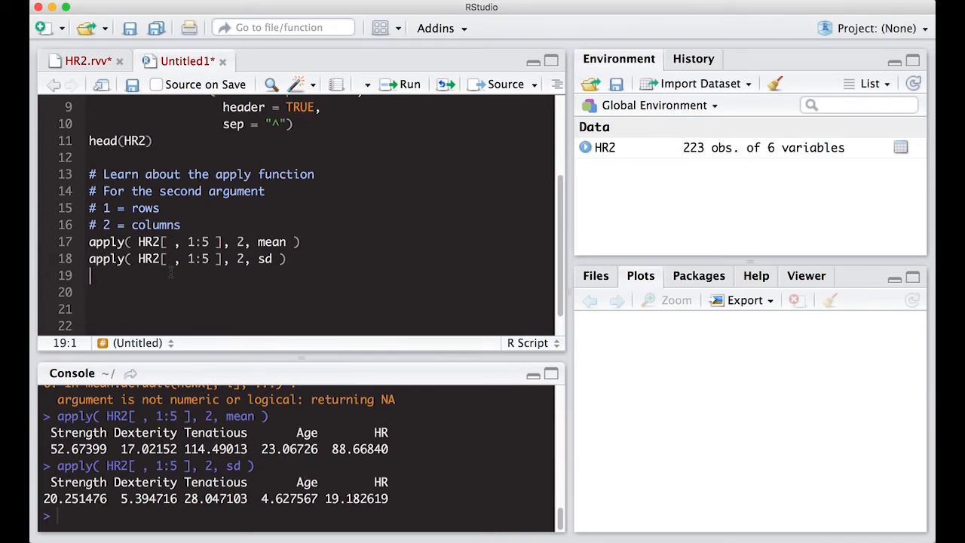
Write and run apply(HR2[, 1:5], 2, IQR) to get the interquartile ranges.
text(apply)
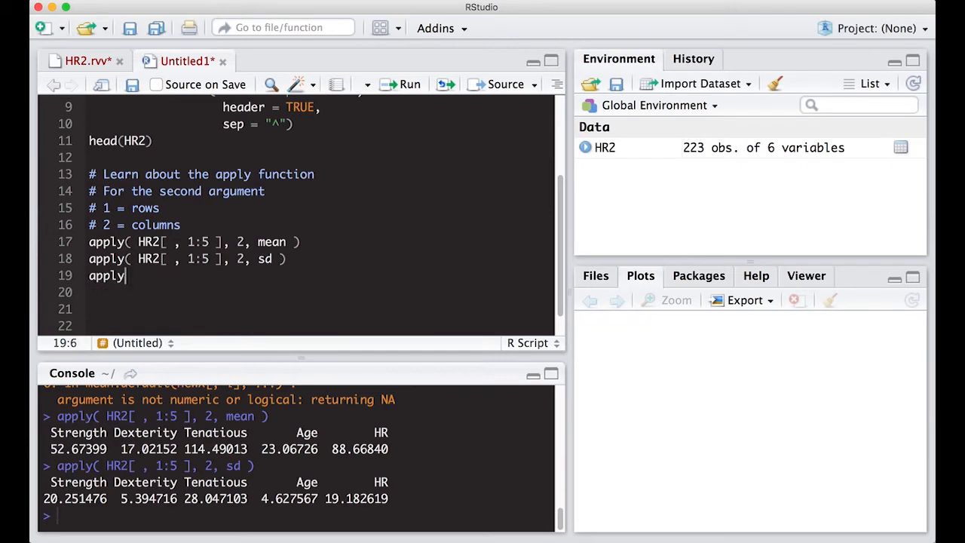
text(( HR2))
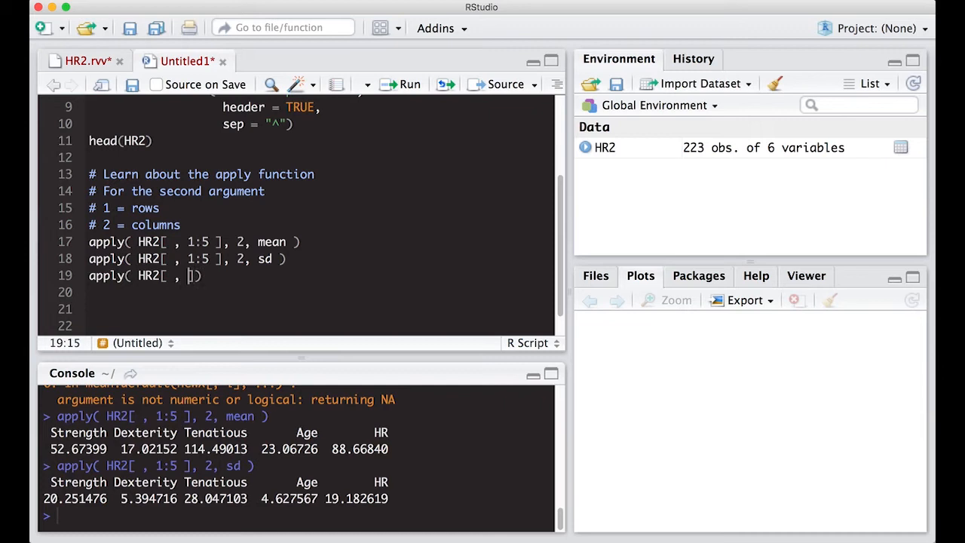
text(1:5)
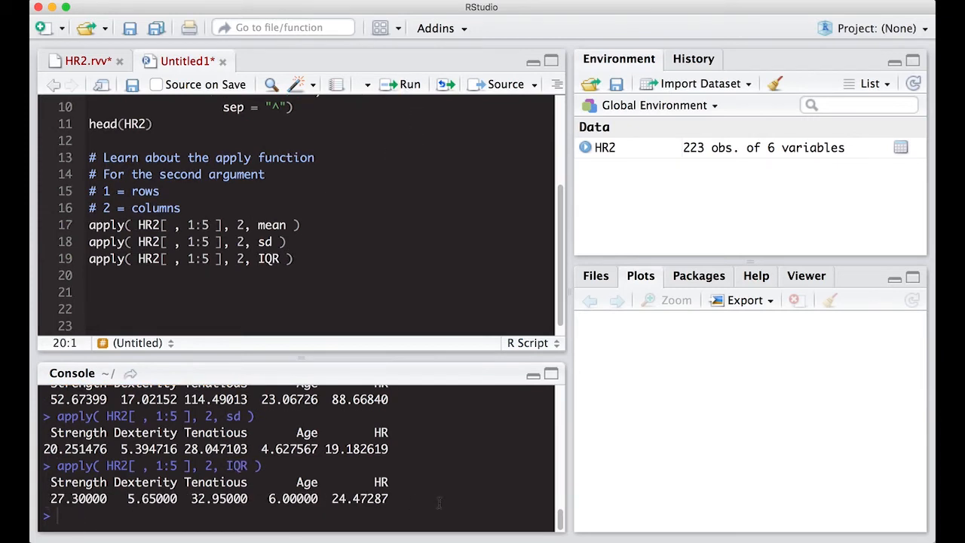
click(129, 259)
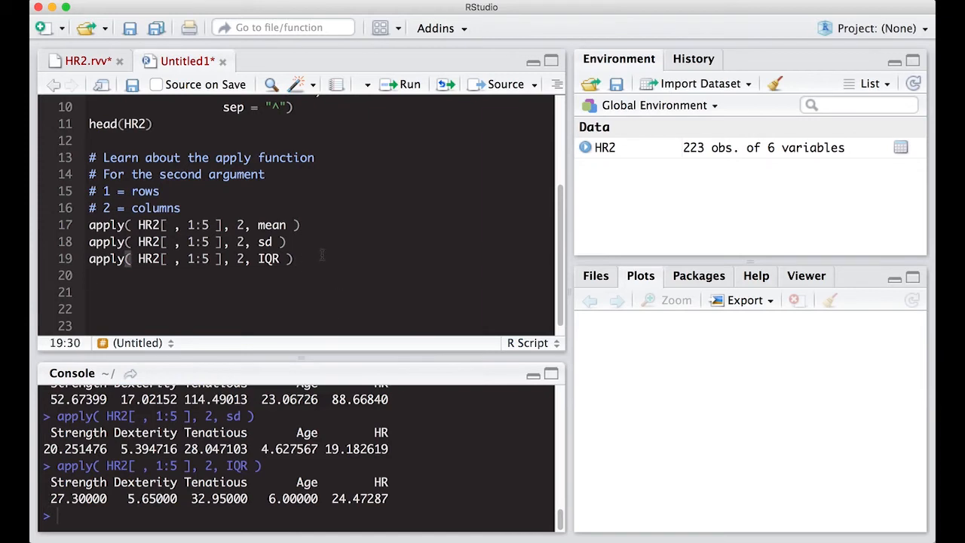
Write and run apply(HR2[, 1:5], 2, quantile, c(0.2, 0.5, 0.8)) for the 20/50/80% quantiles.
text(apply)
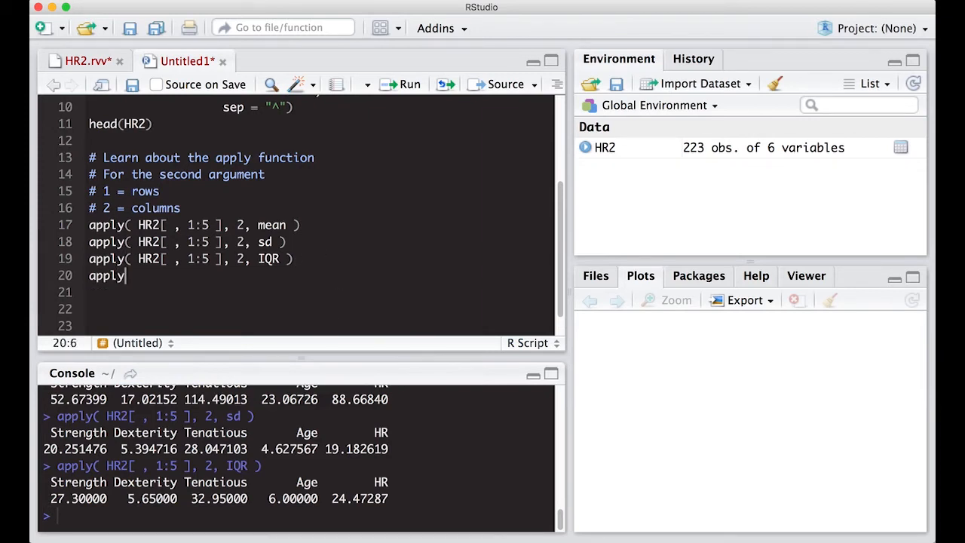
text(( HR2))
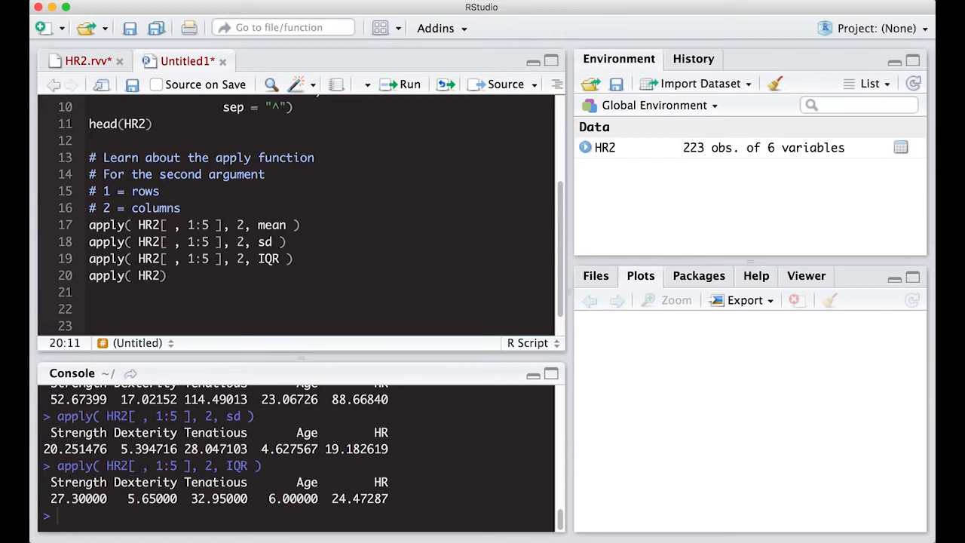
text([ ])
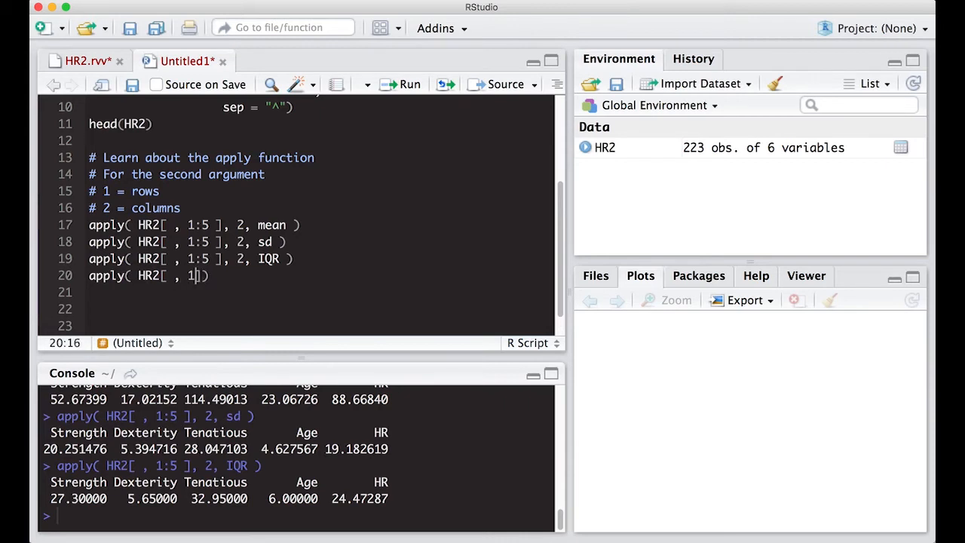
text(:5 ], 2)
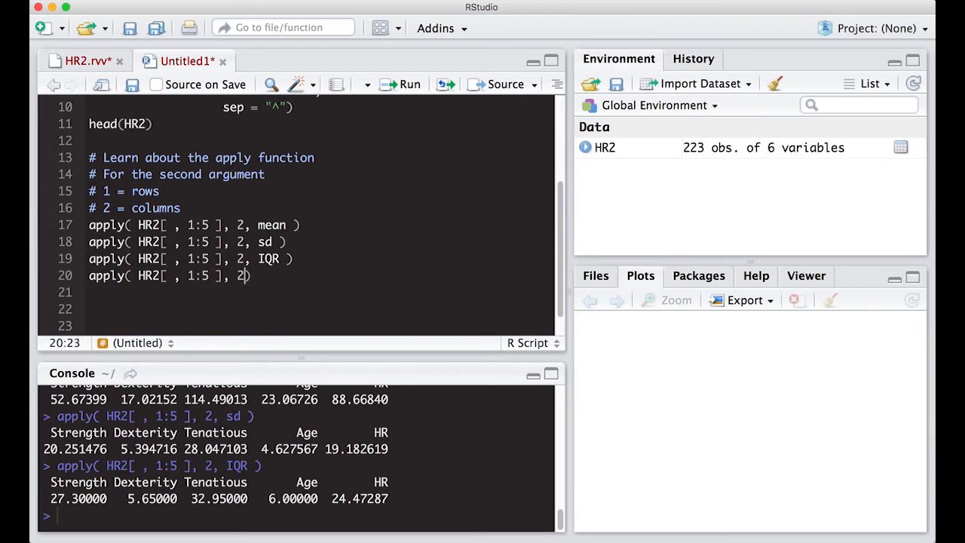
text(quantil,)
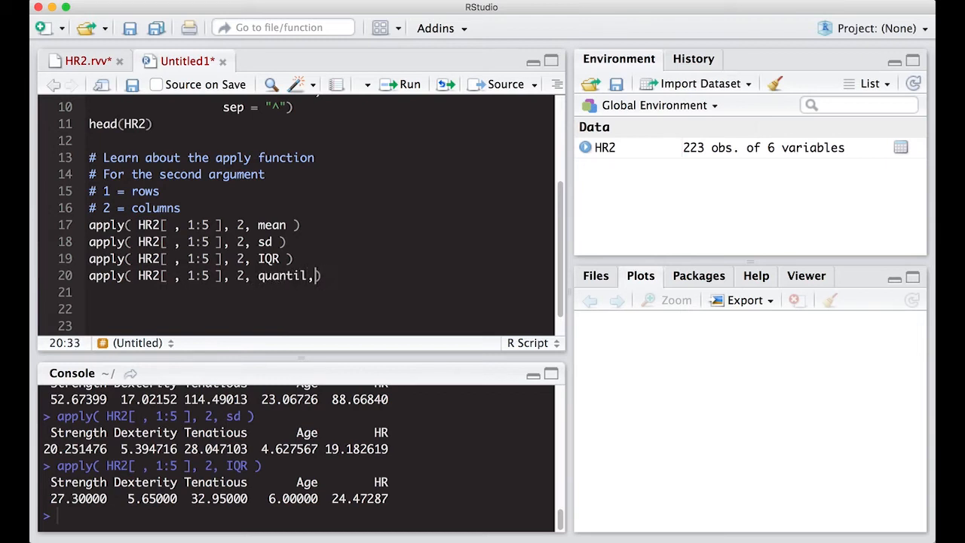
text(e)
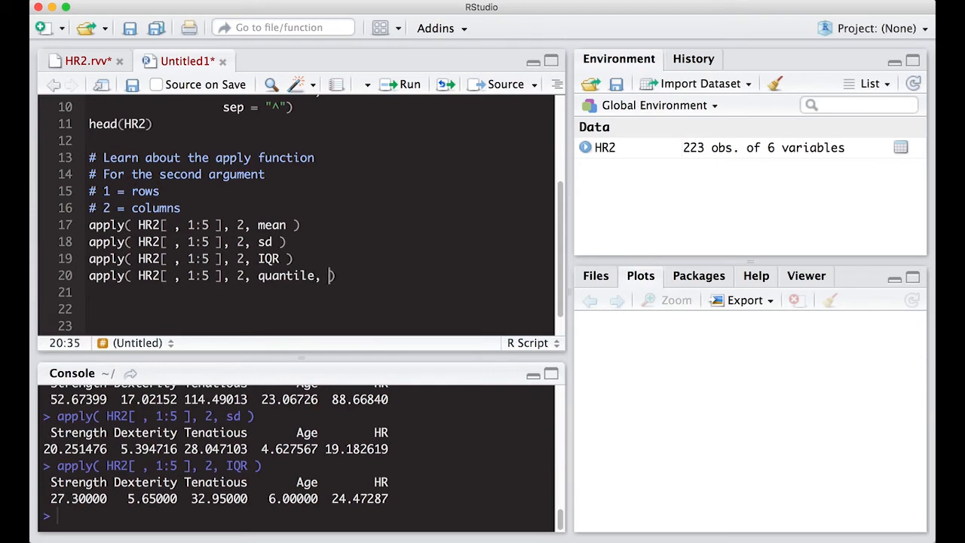
text(c(0.2, 0.6,)
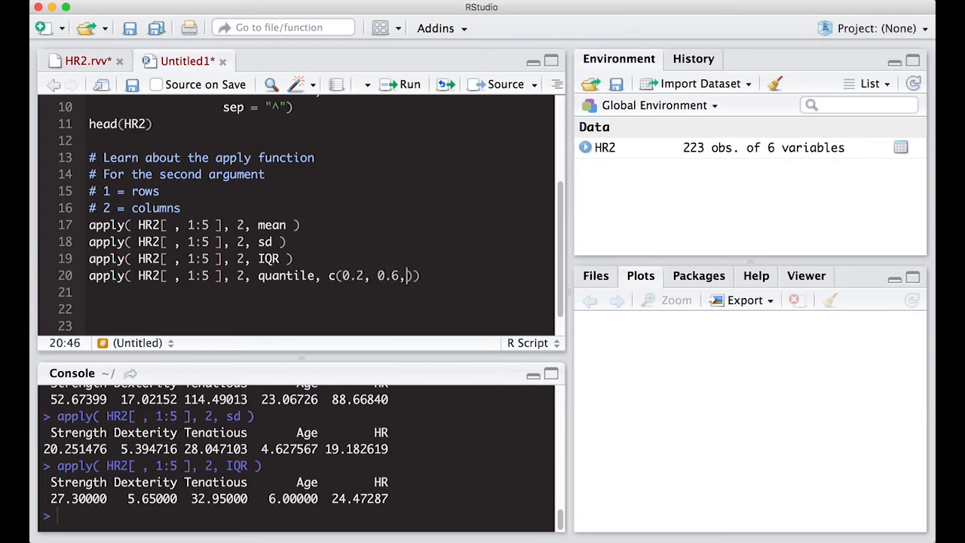
text(0.5, 0.)
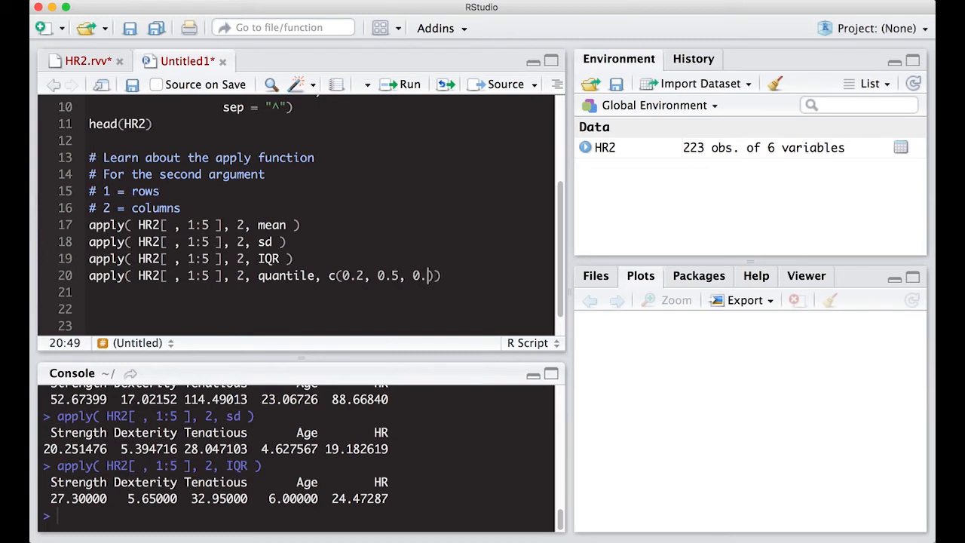
text(8)
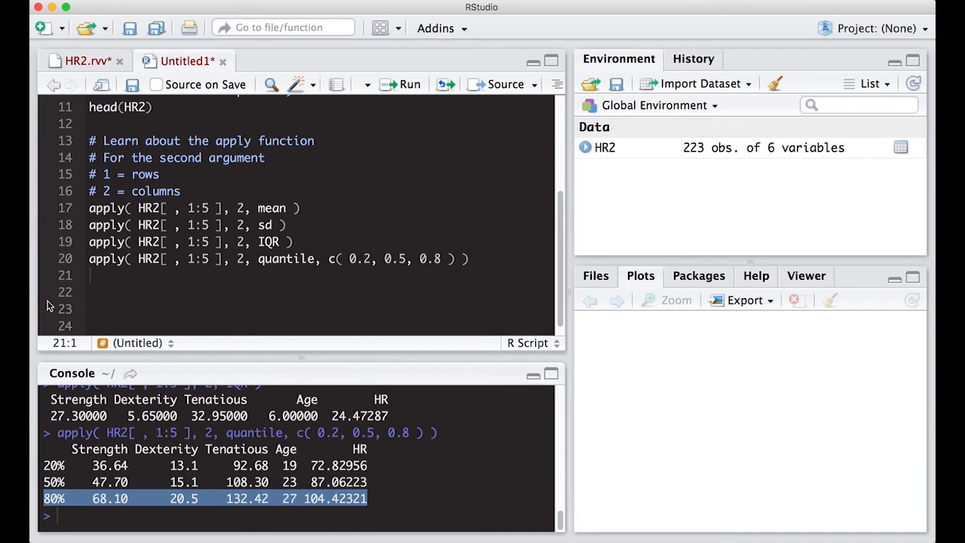
mouse_move(49, 305)
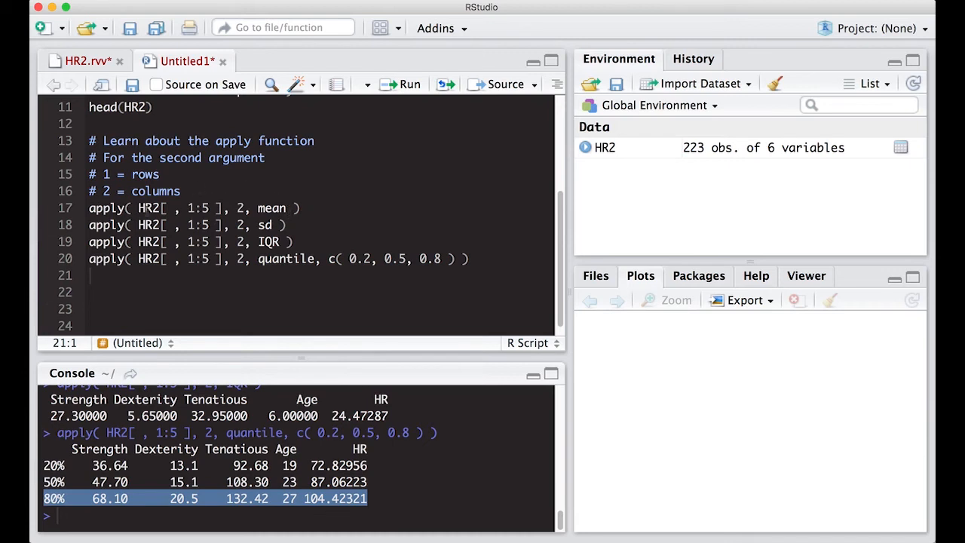